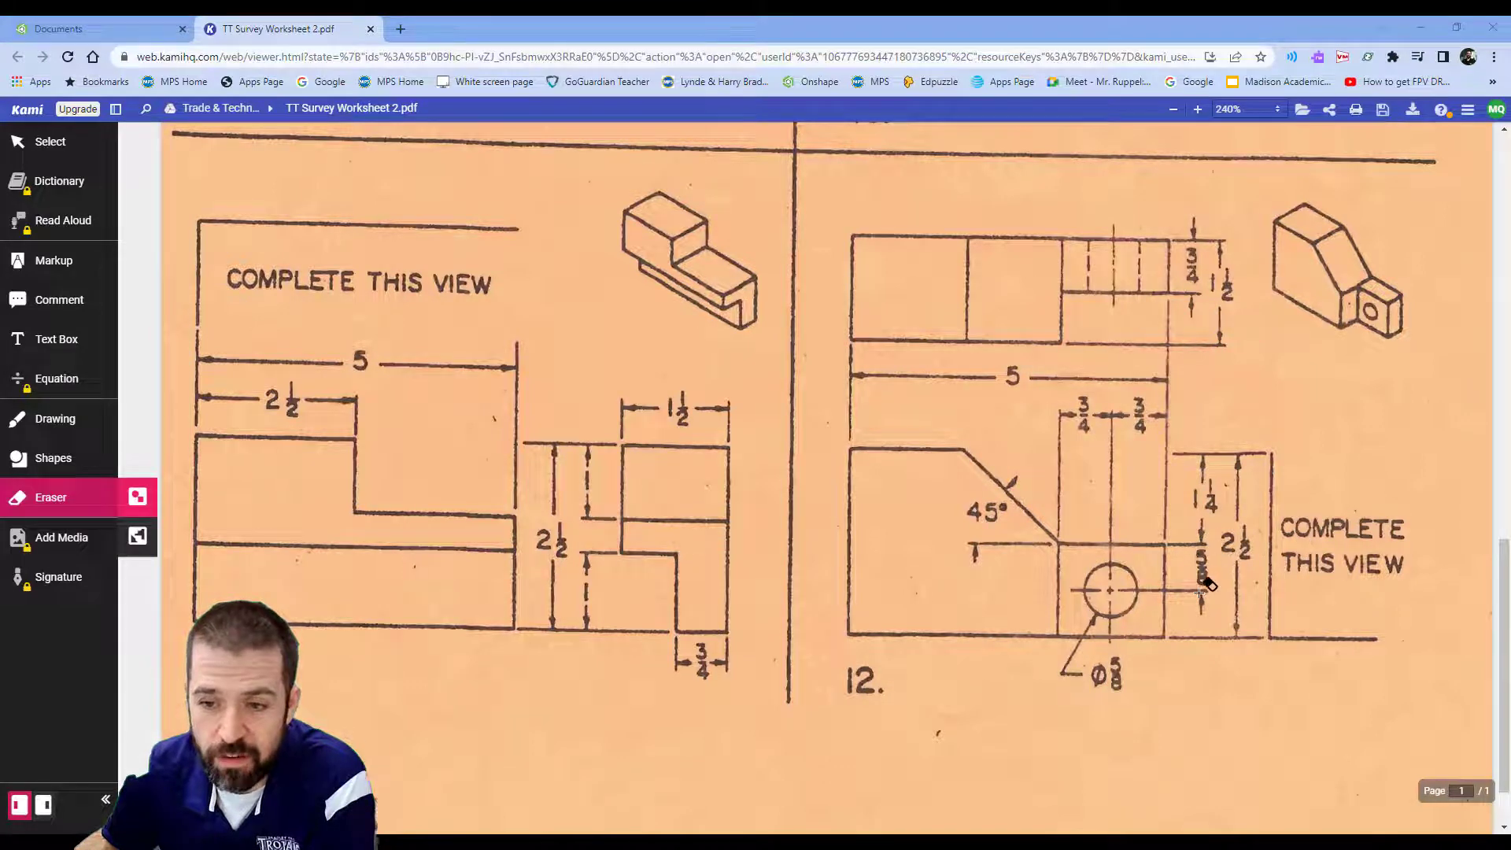
pyautogui.moveTo(1194, 626)
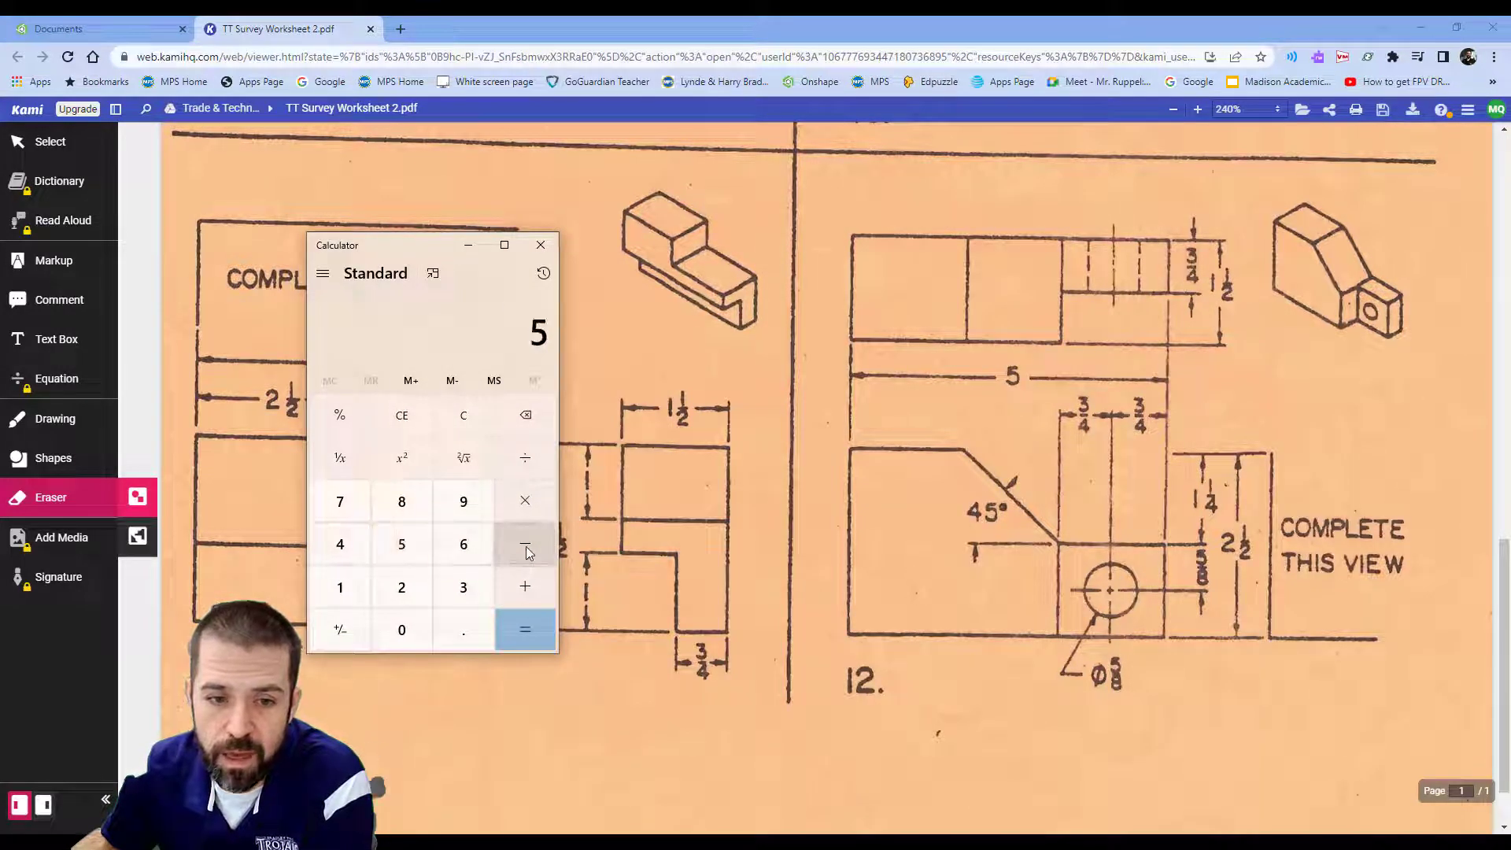
# Subtract 0.75 from 5 twice in Calculator, giving 3.5.
pyautogui.click(525, 544)
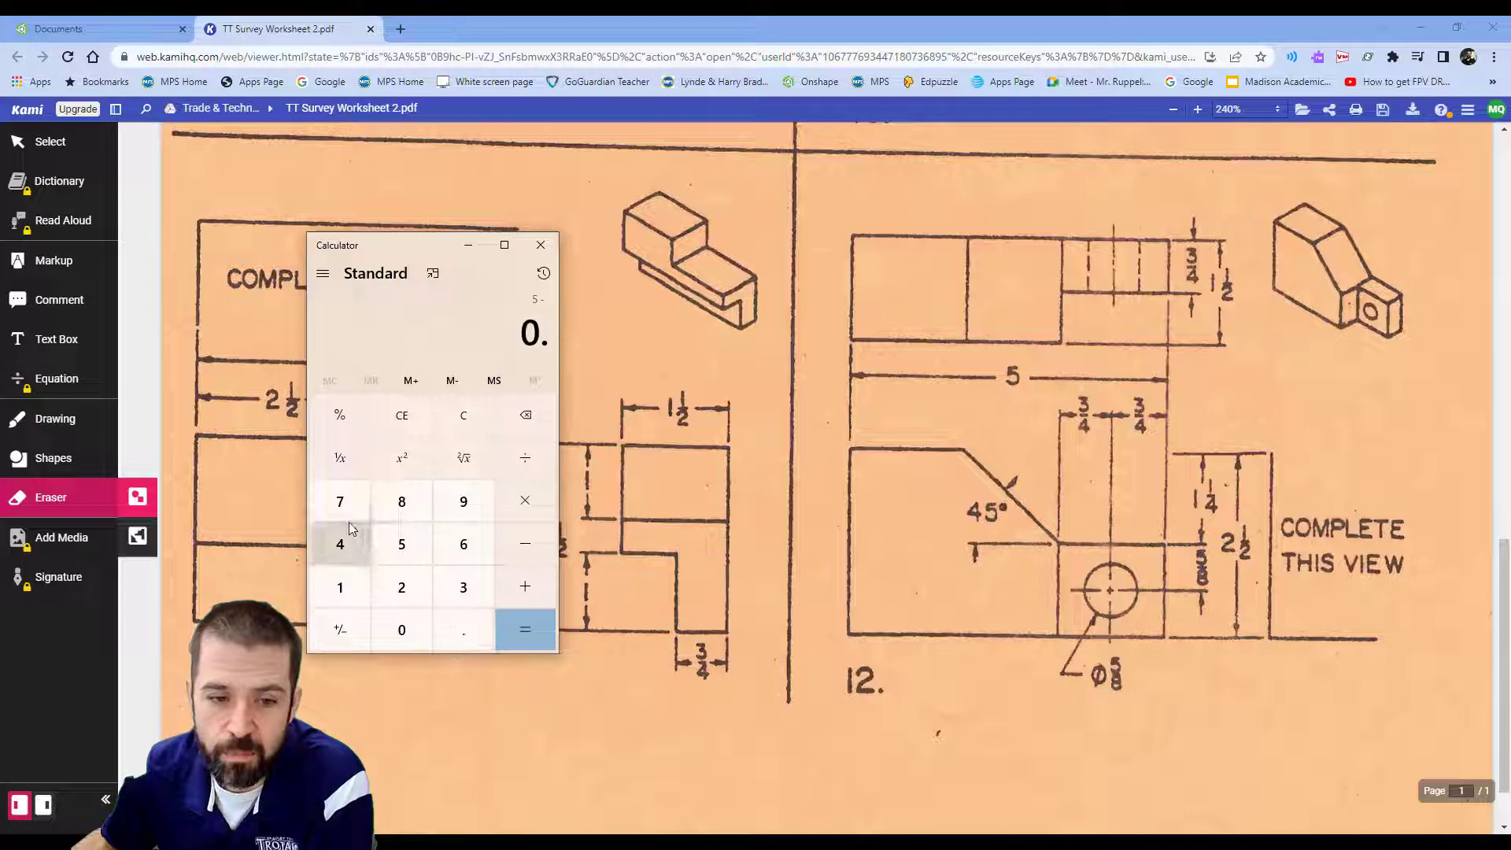
pyautogui.click(525, 629)
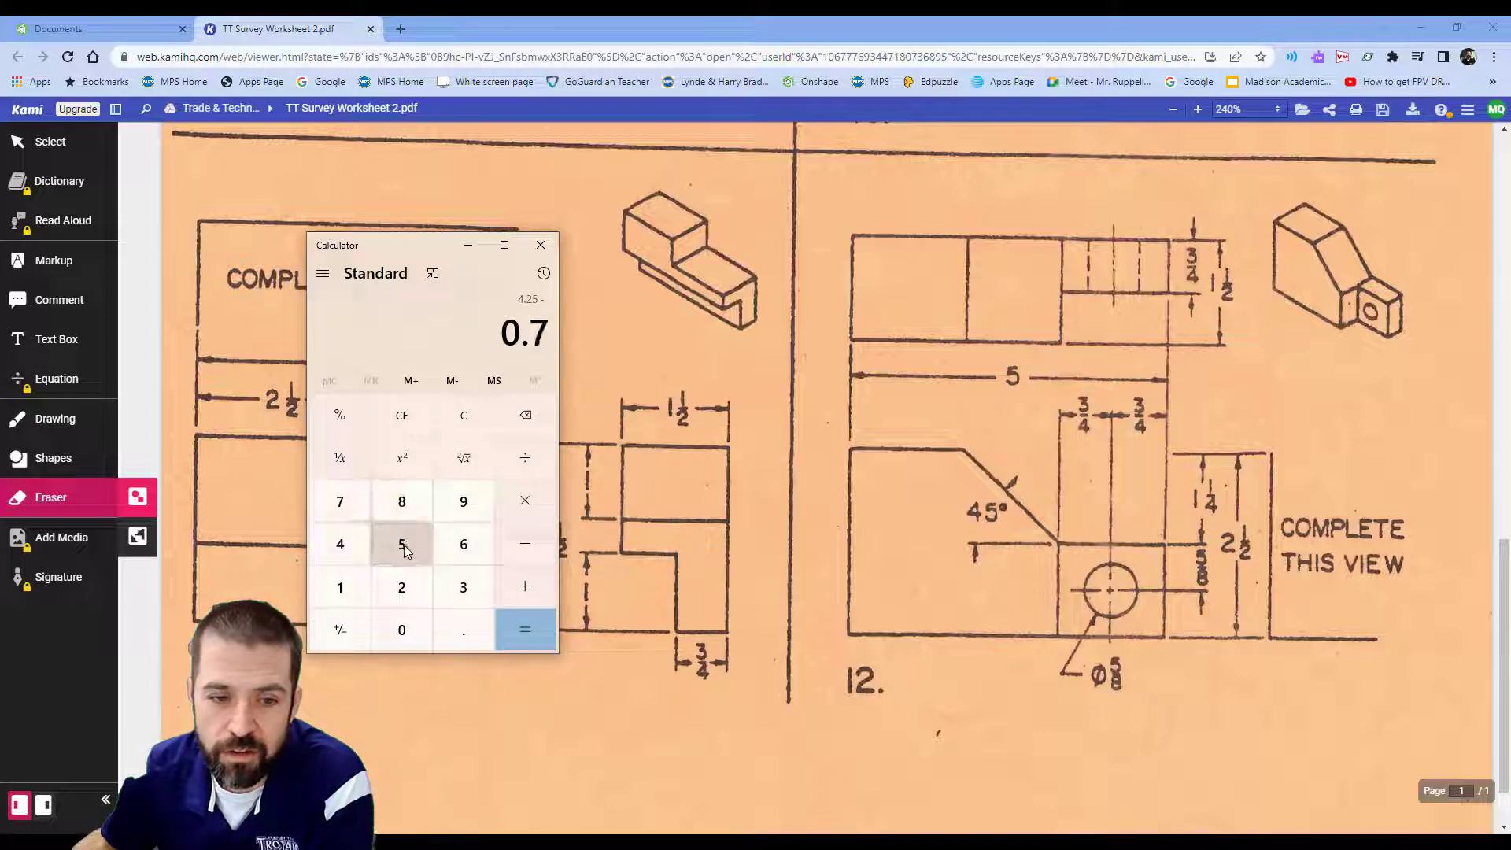
pyautogui.click(402, 544)
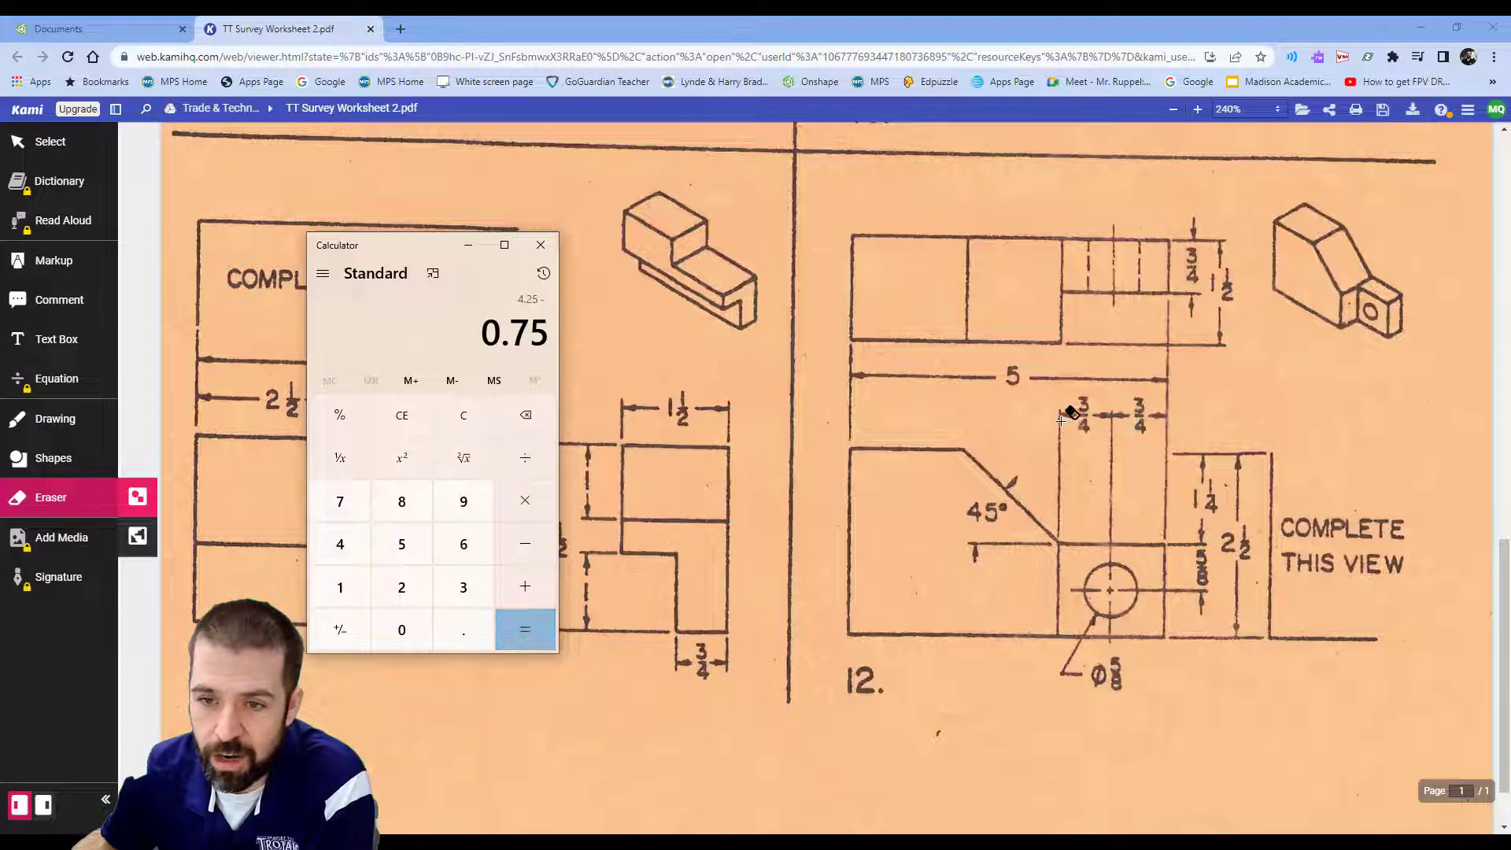
pyautogui.click(524, 627)
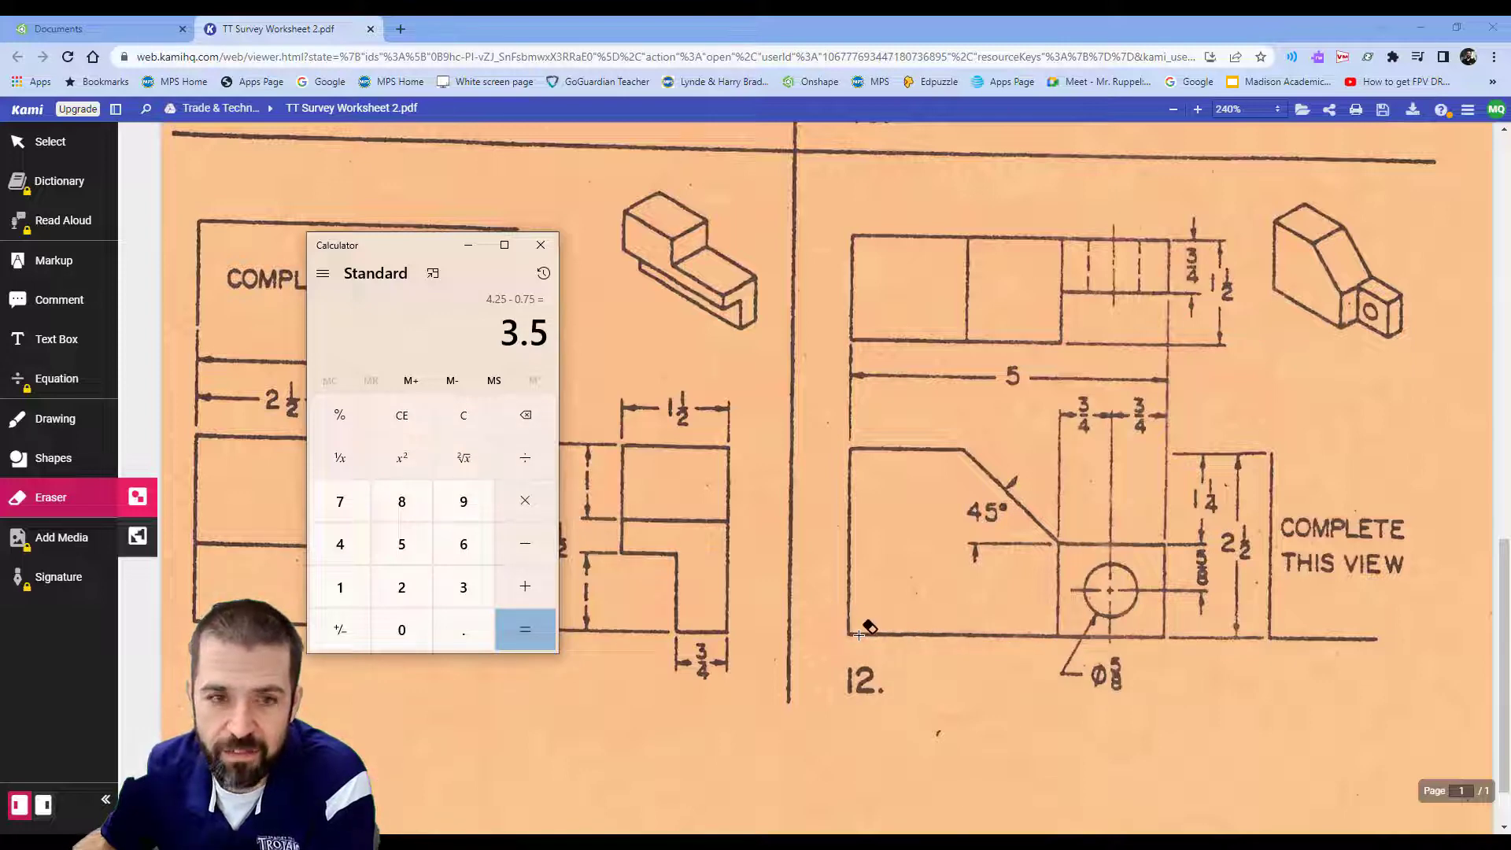
# Create a new Onshape document named Part 12.
pyautogui.click(96, 28)
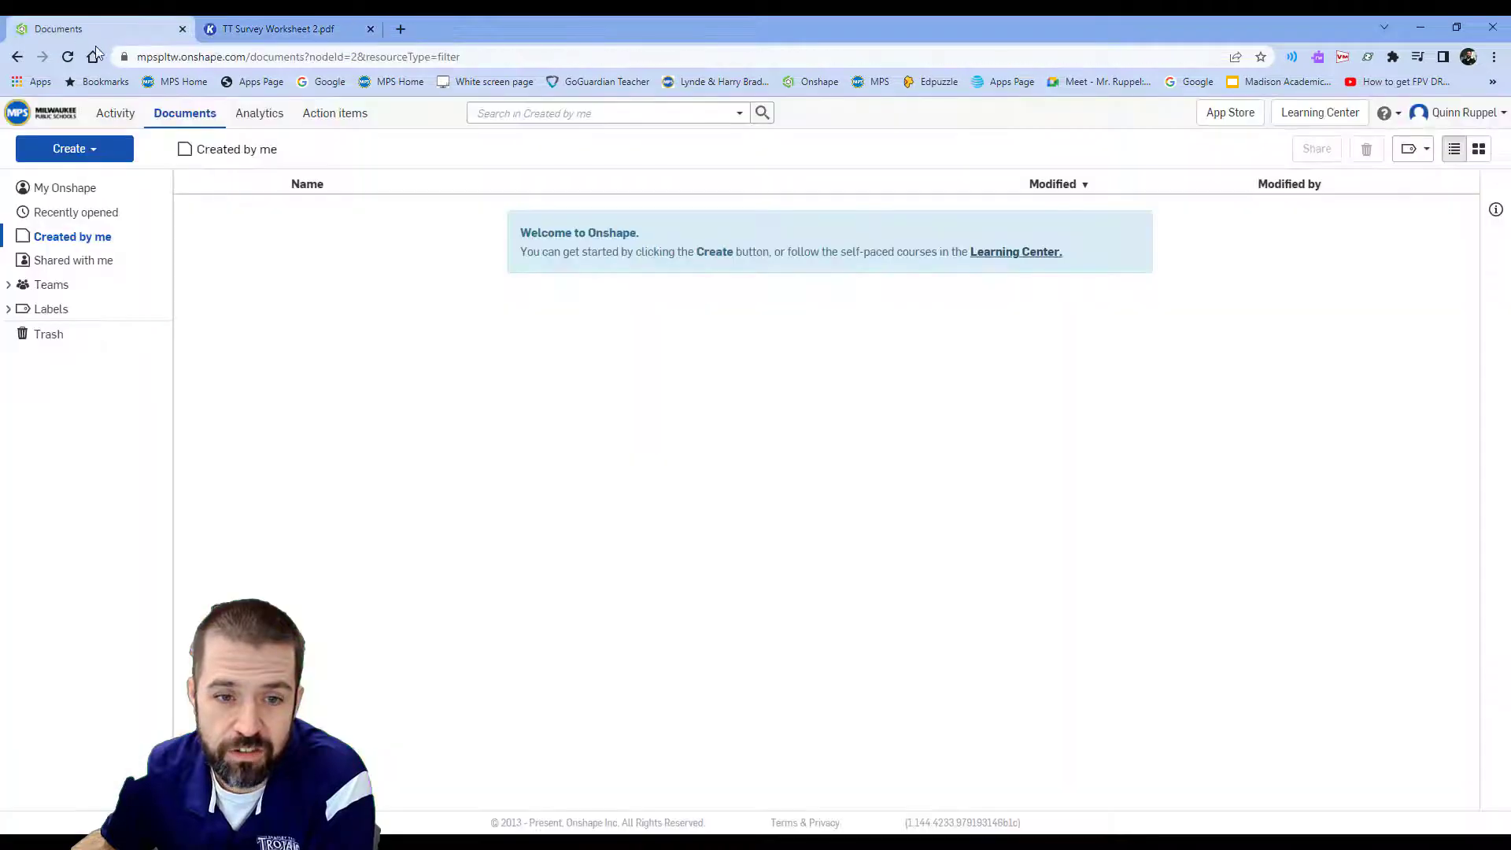
pyautogui.click(73, 148)
pyautogui.write('Pa')
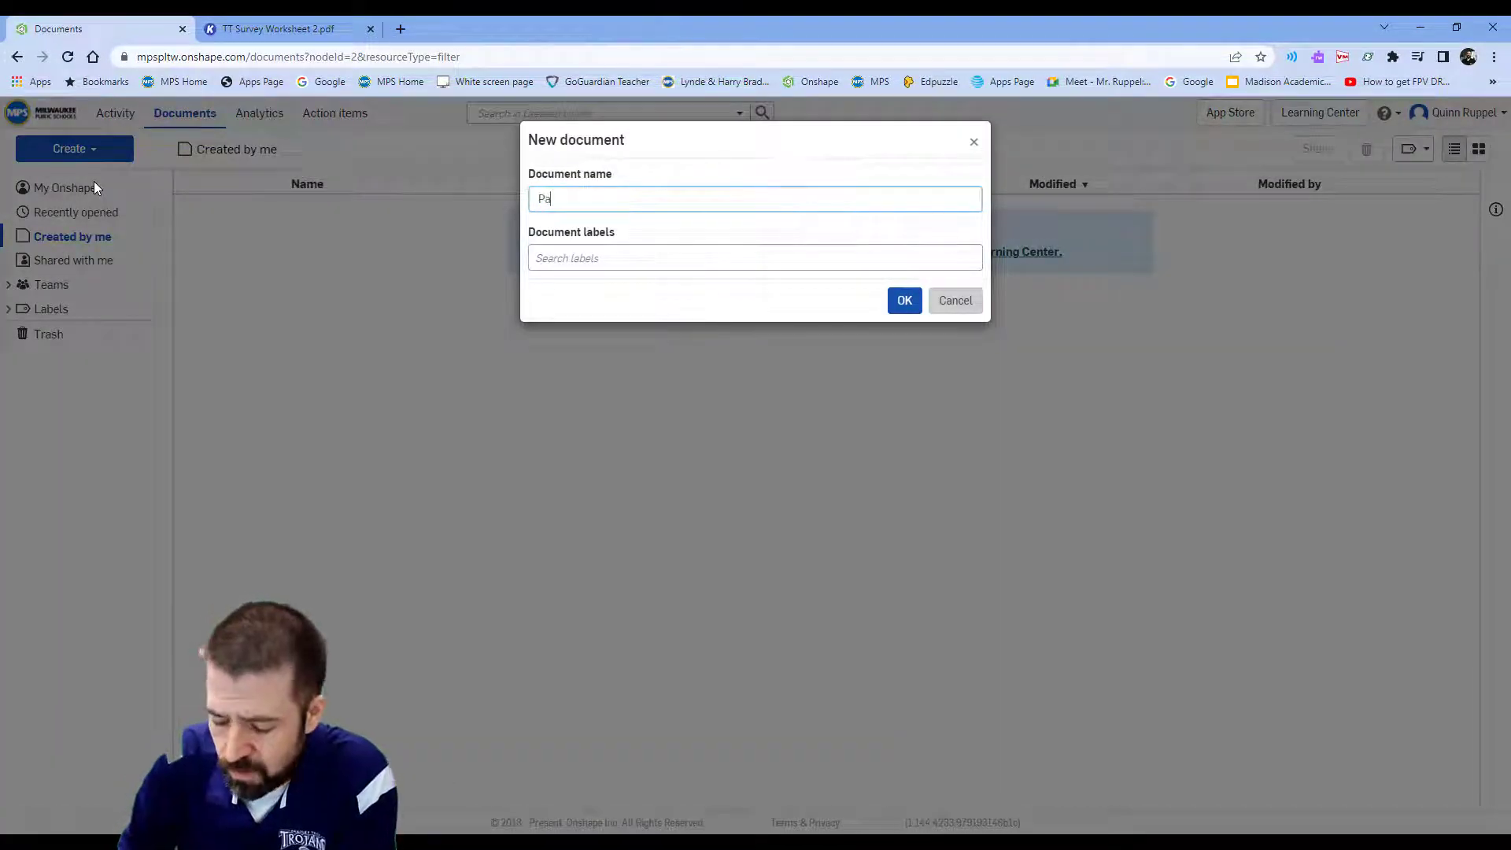
pyautogui.click(953, 300)
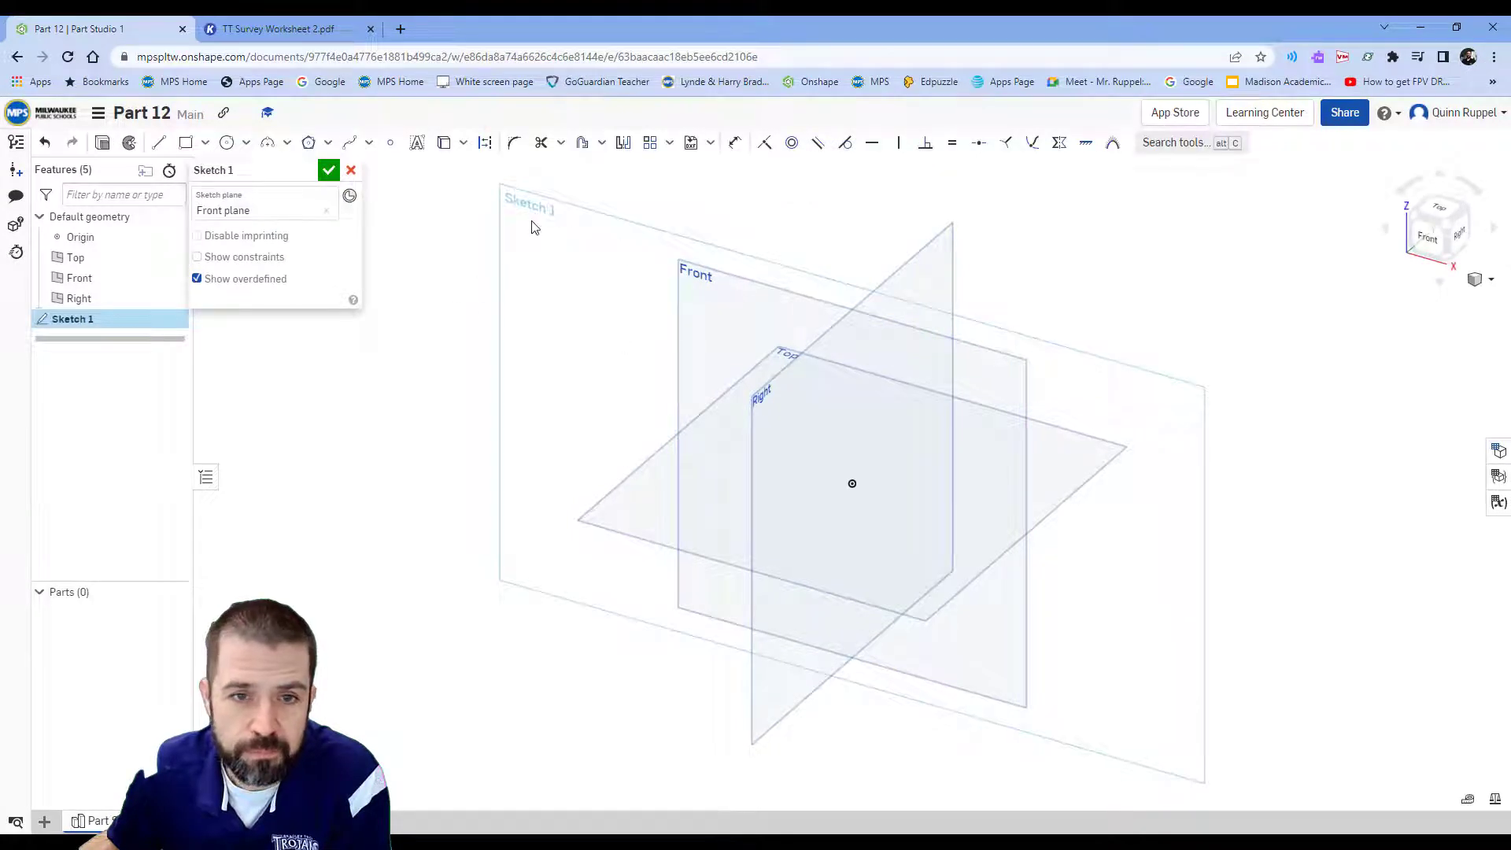
# Hide the default planes and draw a 1.25-in vertical edge and 3.5-in base line.
pyautogui.click(172, 282)
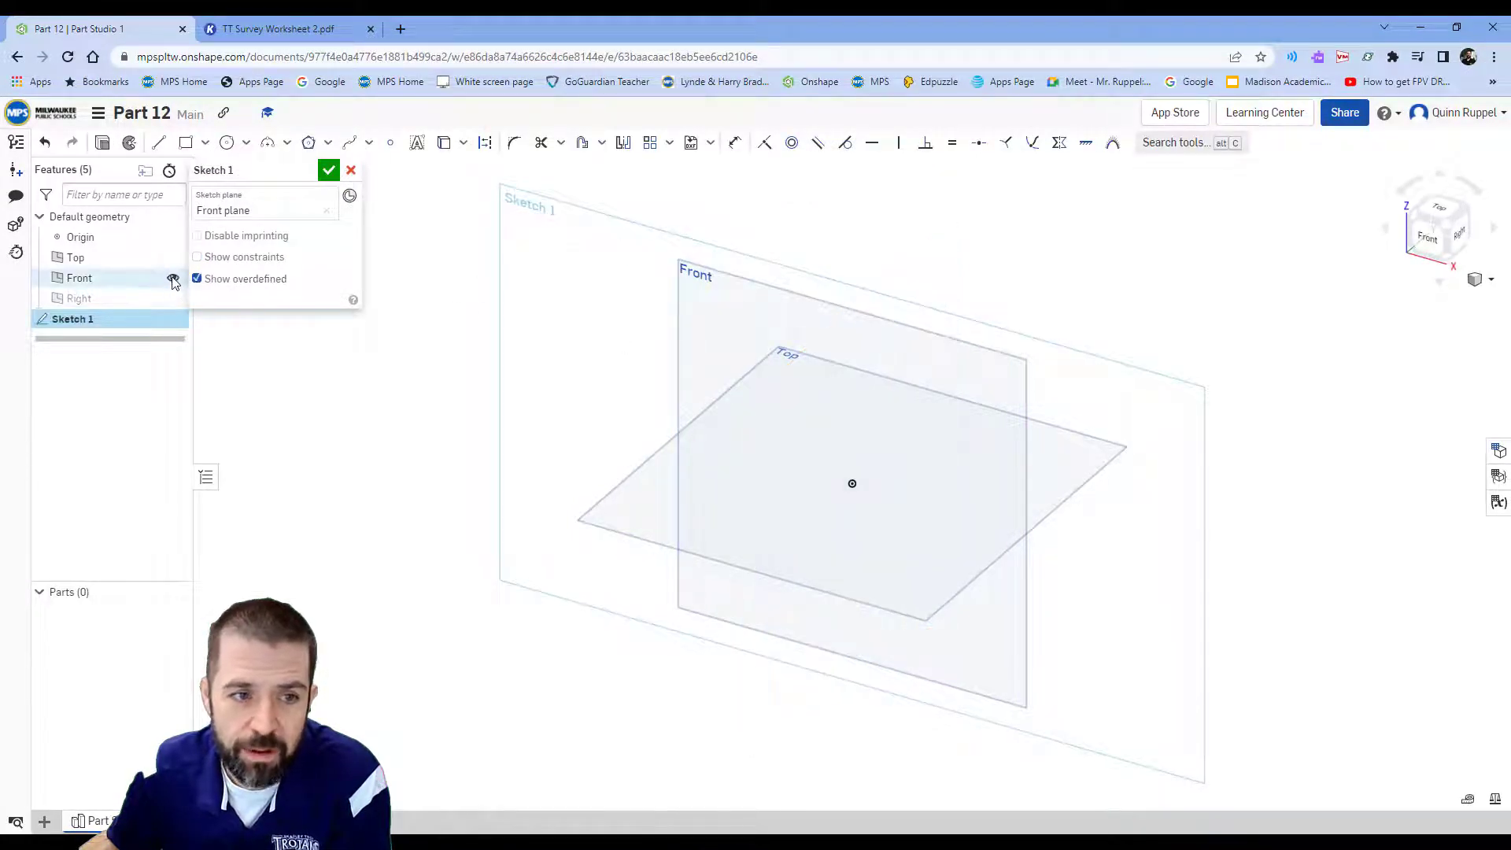
pyautogui.click(172, 280)
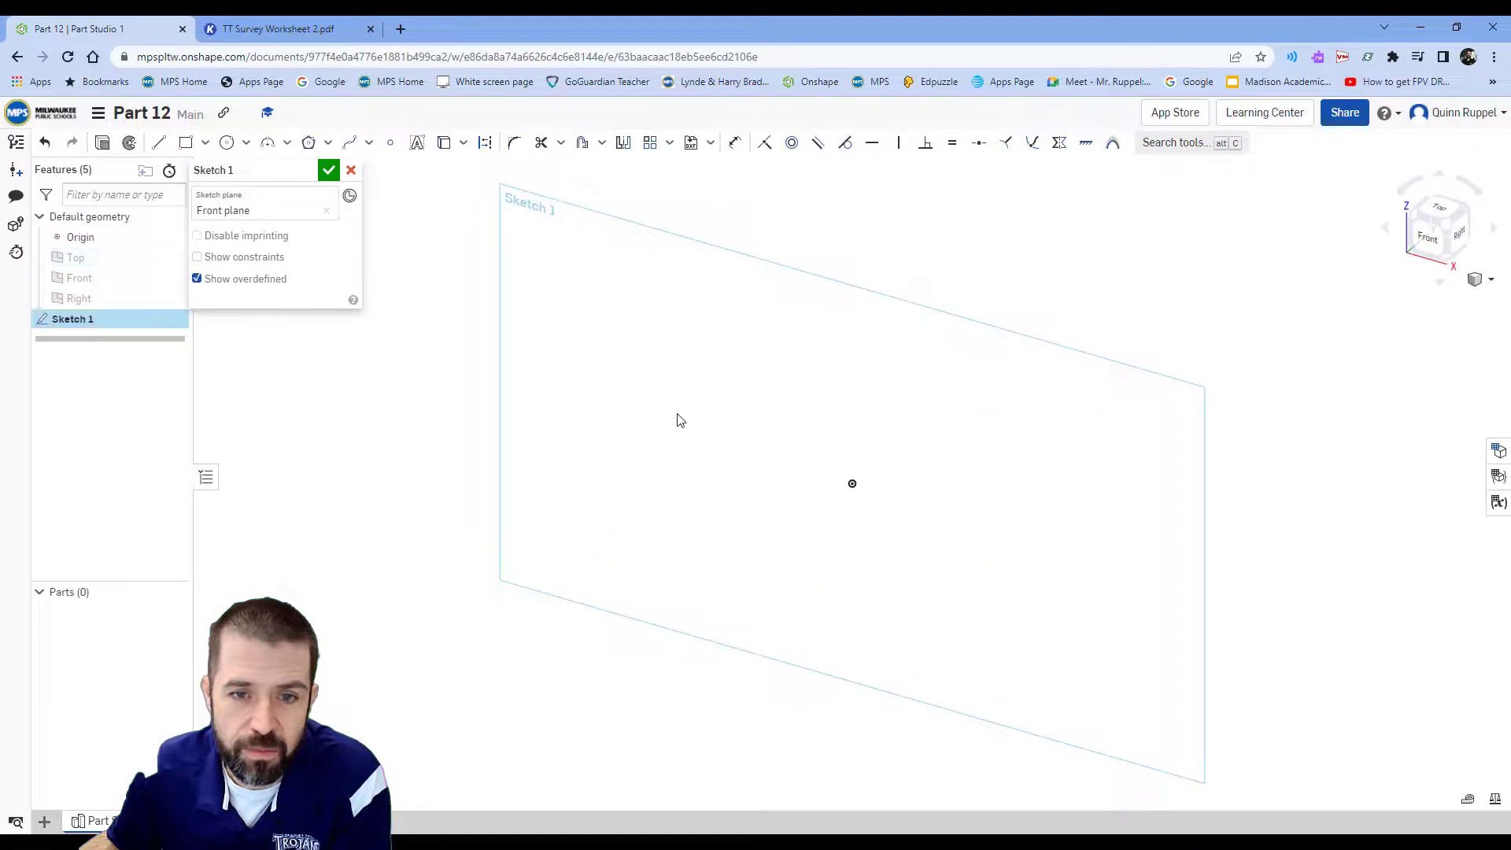
pyautogui.moveTo(1383, 211)
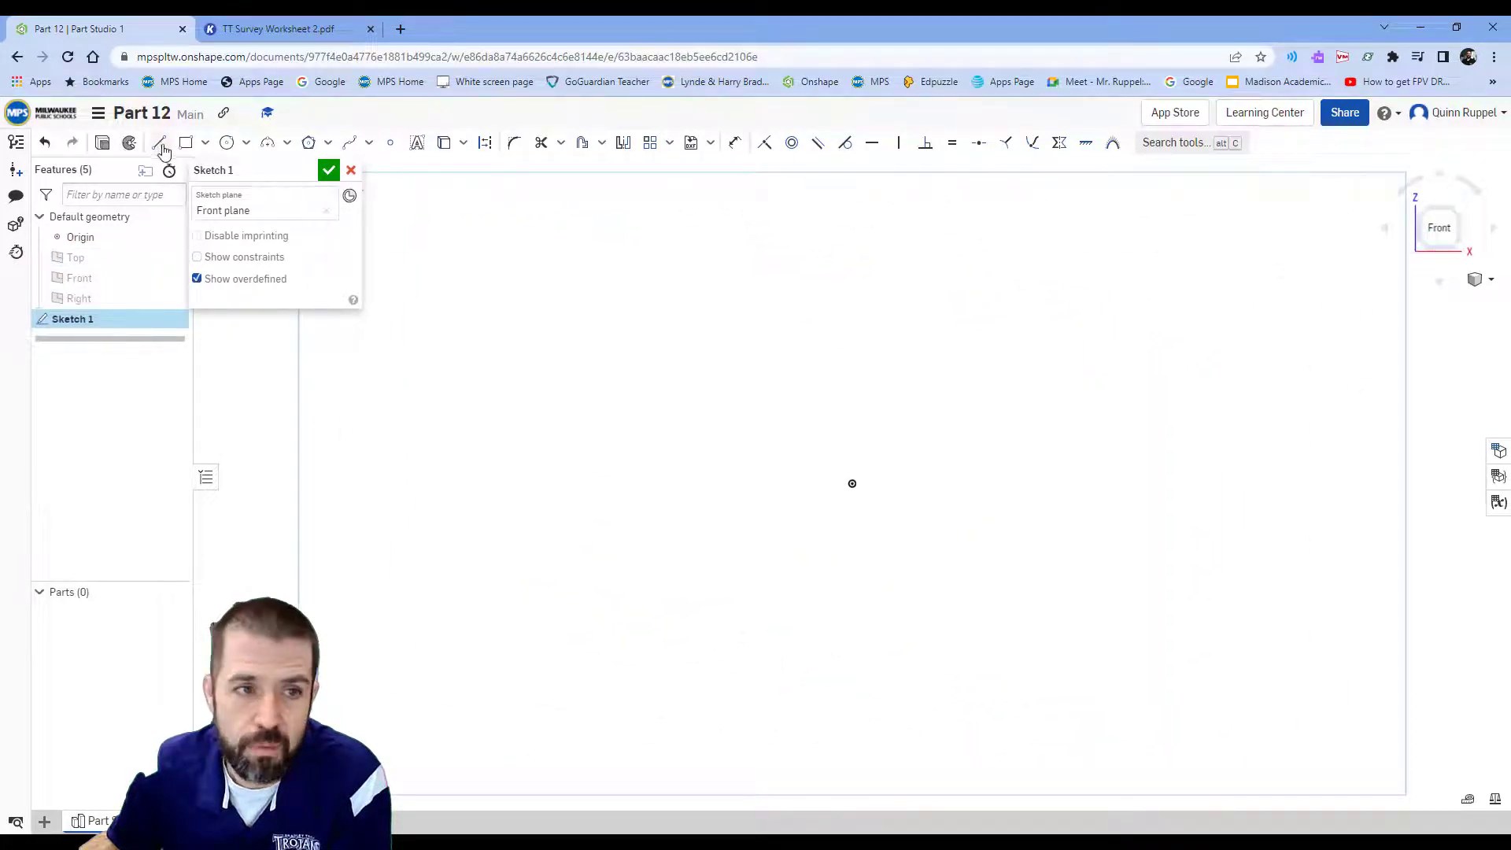
pyautogui.click(159, 142)
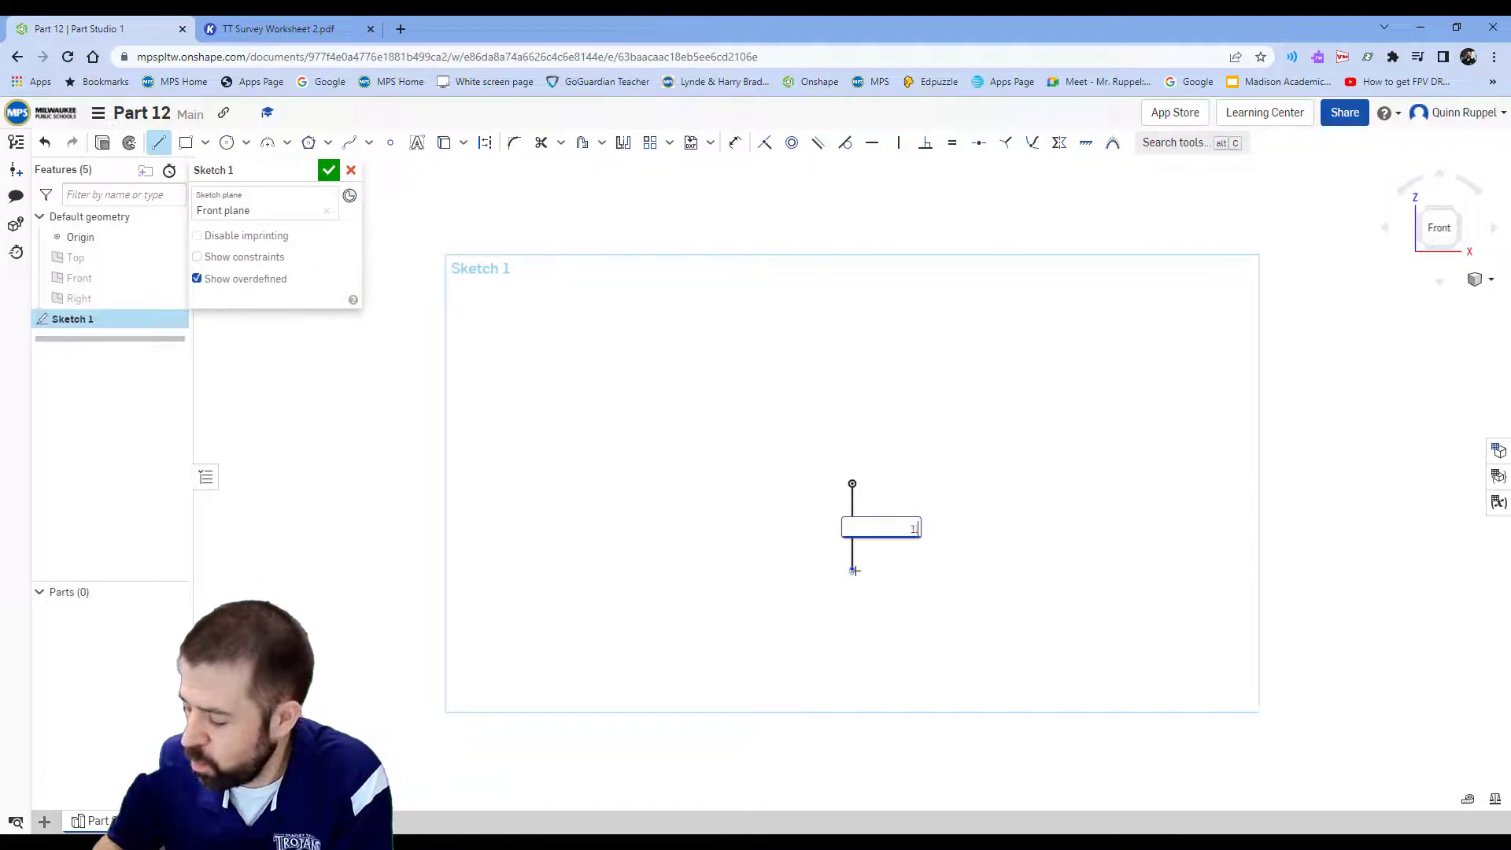
pyautogui.write('1.25')
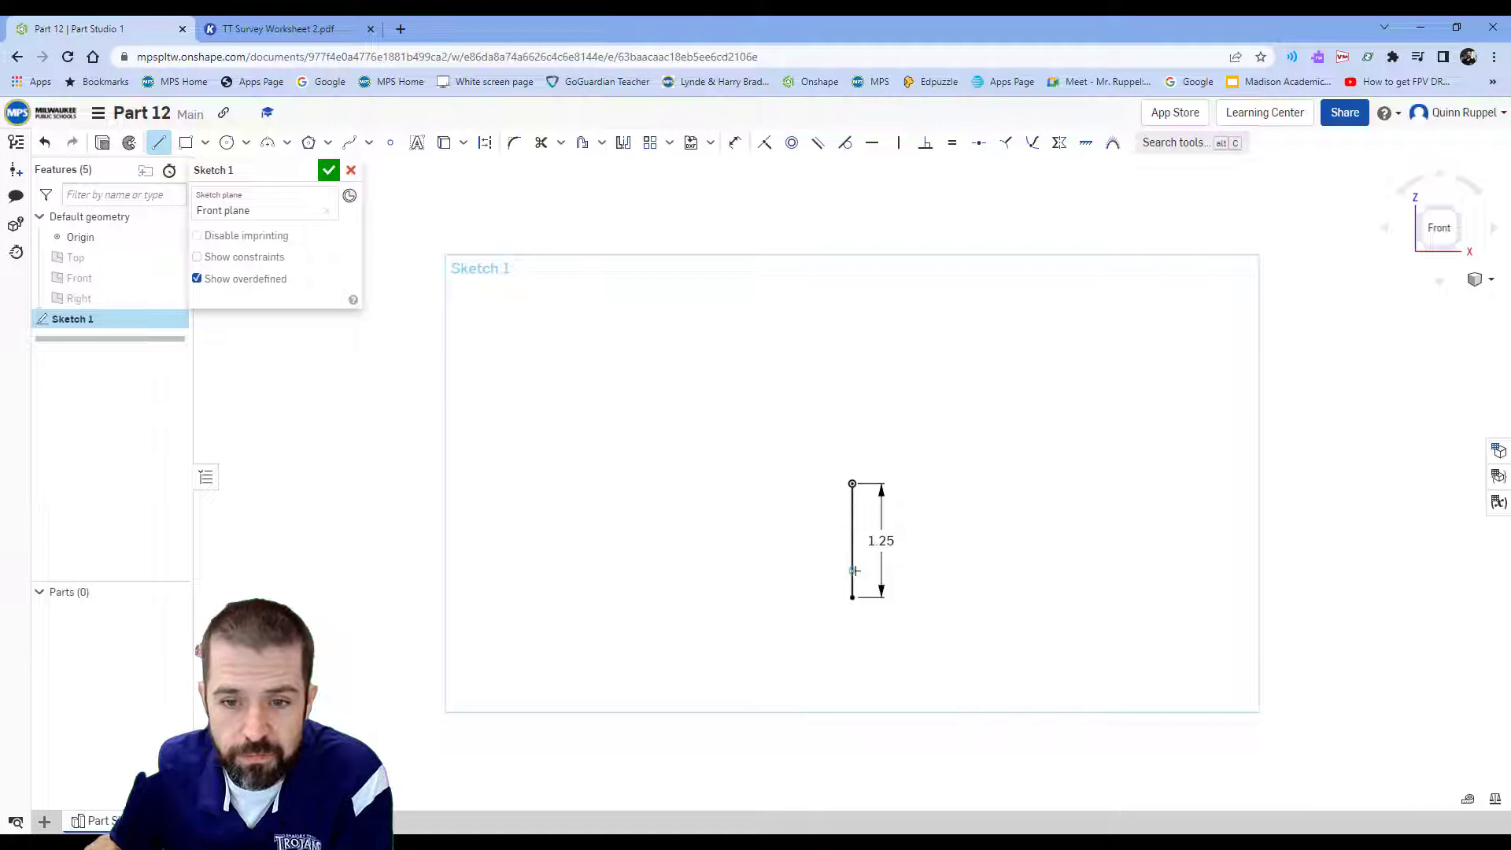
pyautogui.moveTo(850, 597); pyautogui.dragTo(678, 598)
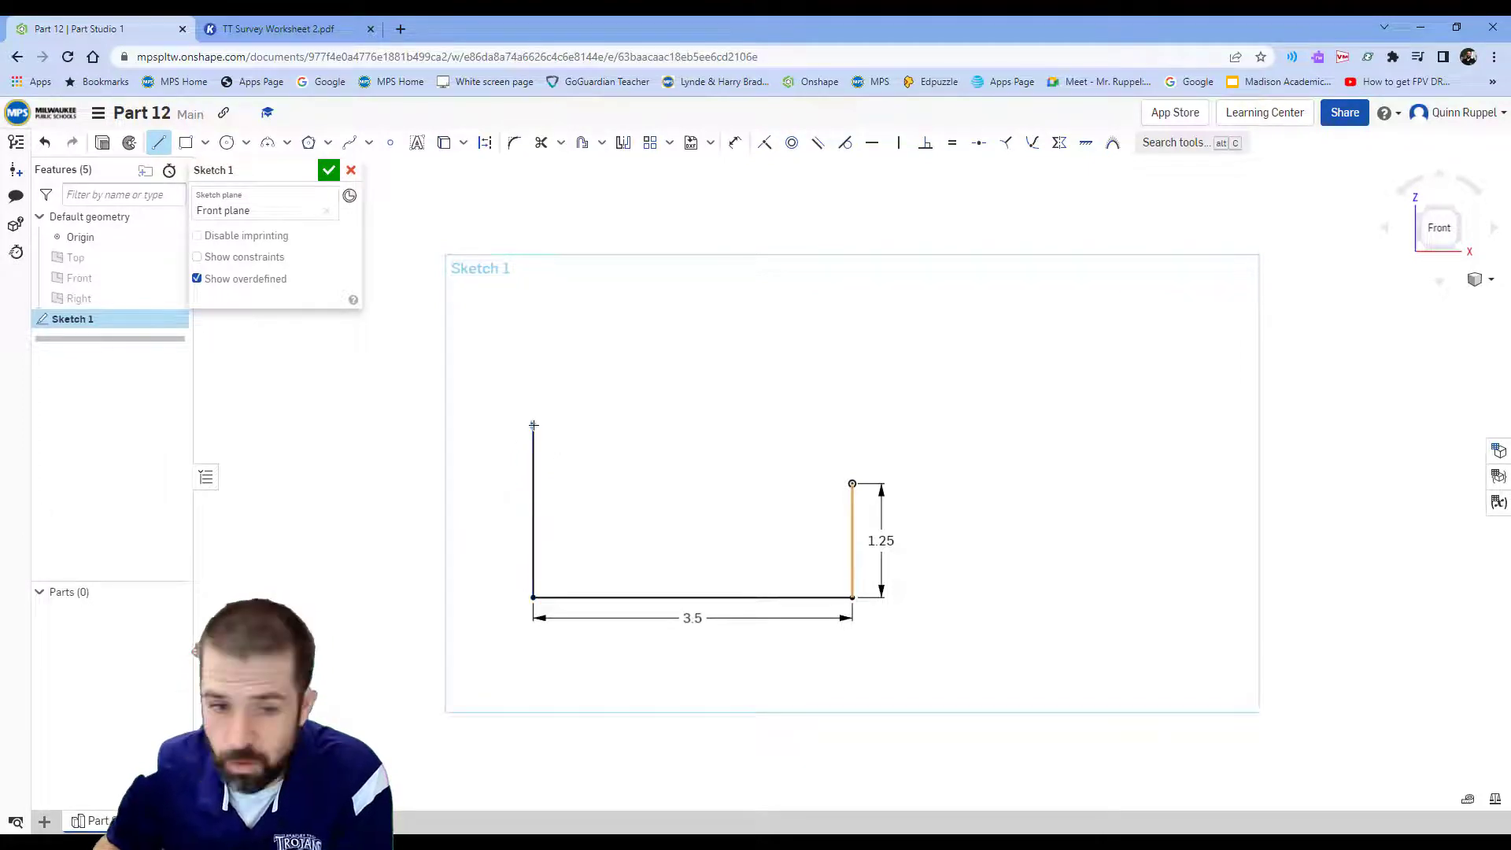
pyautogui.click(279, 28)
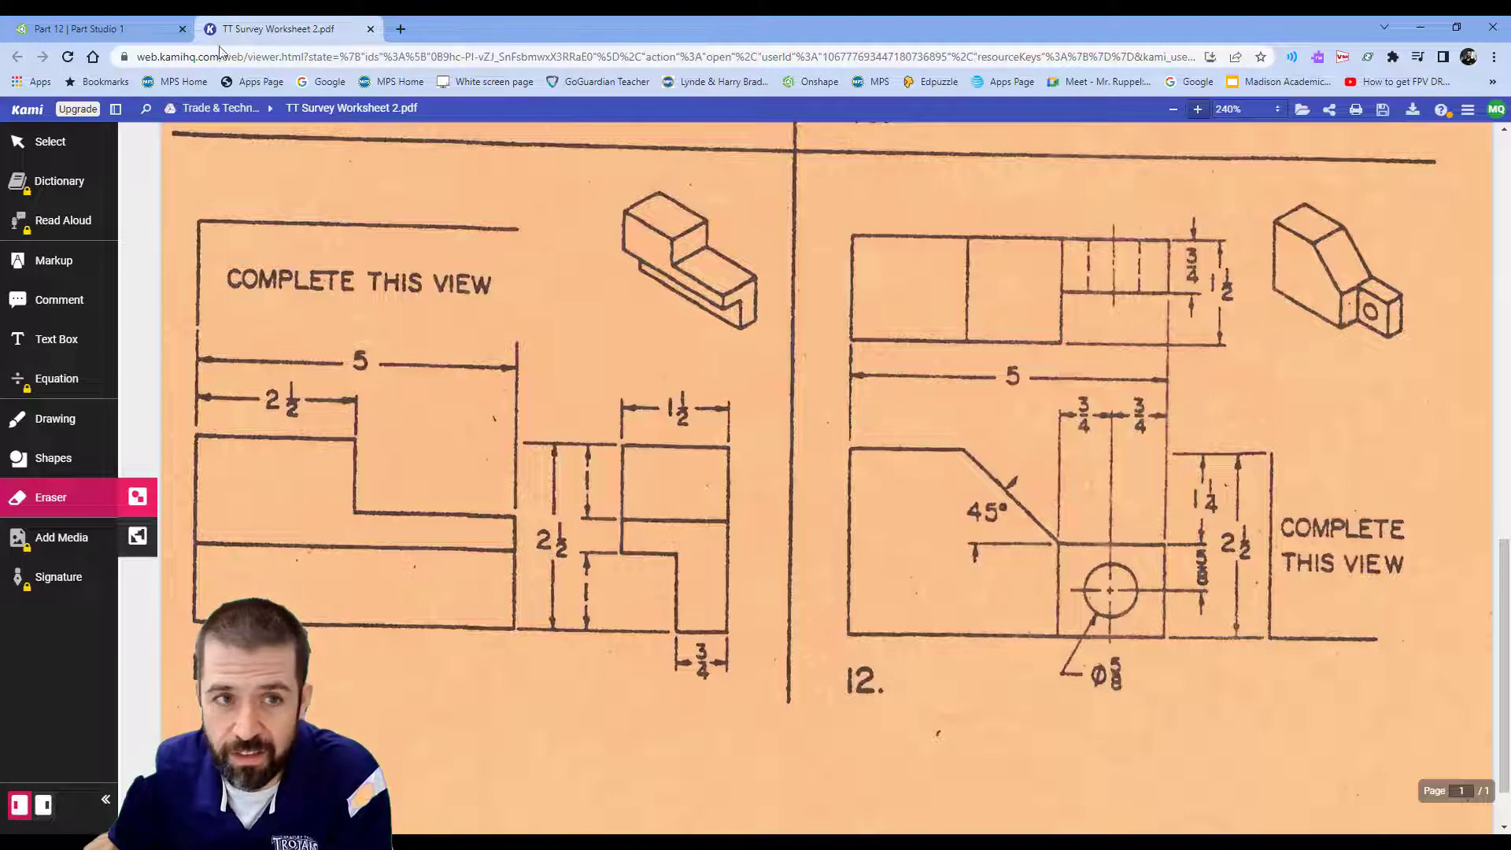
# Draw the 2.5-in left edge and 45° sloped top edge, then finish Sketch 1.
pyautogui.click(91, 29)
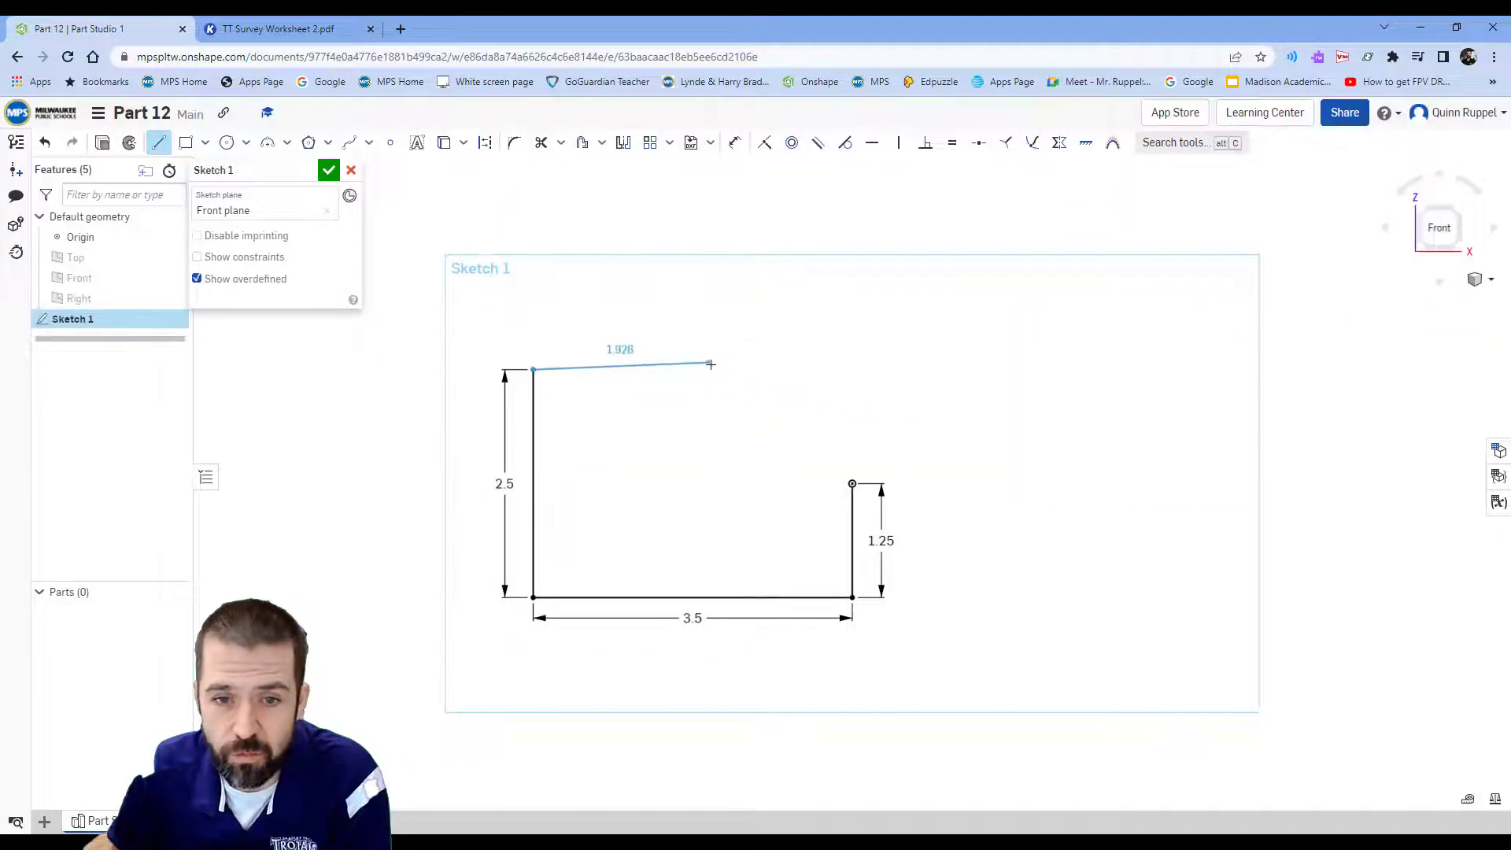
pyautogui.moveTo(712, 364); pyautogui.dragTo(851, 483)
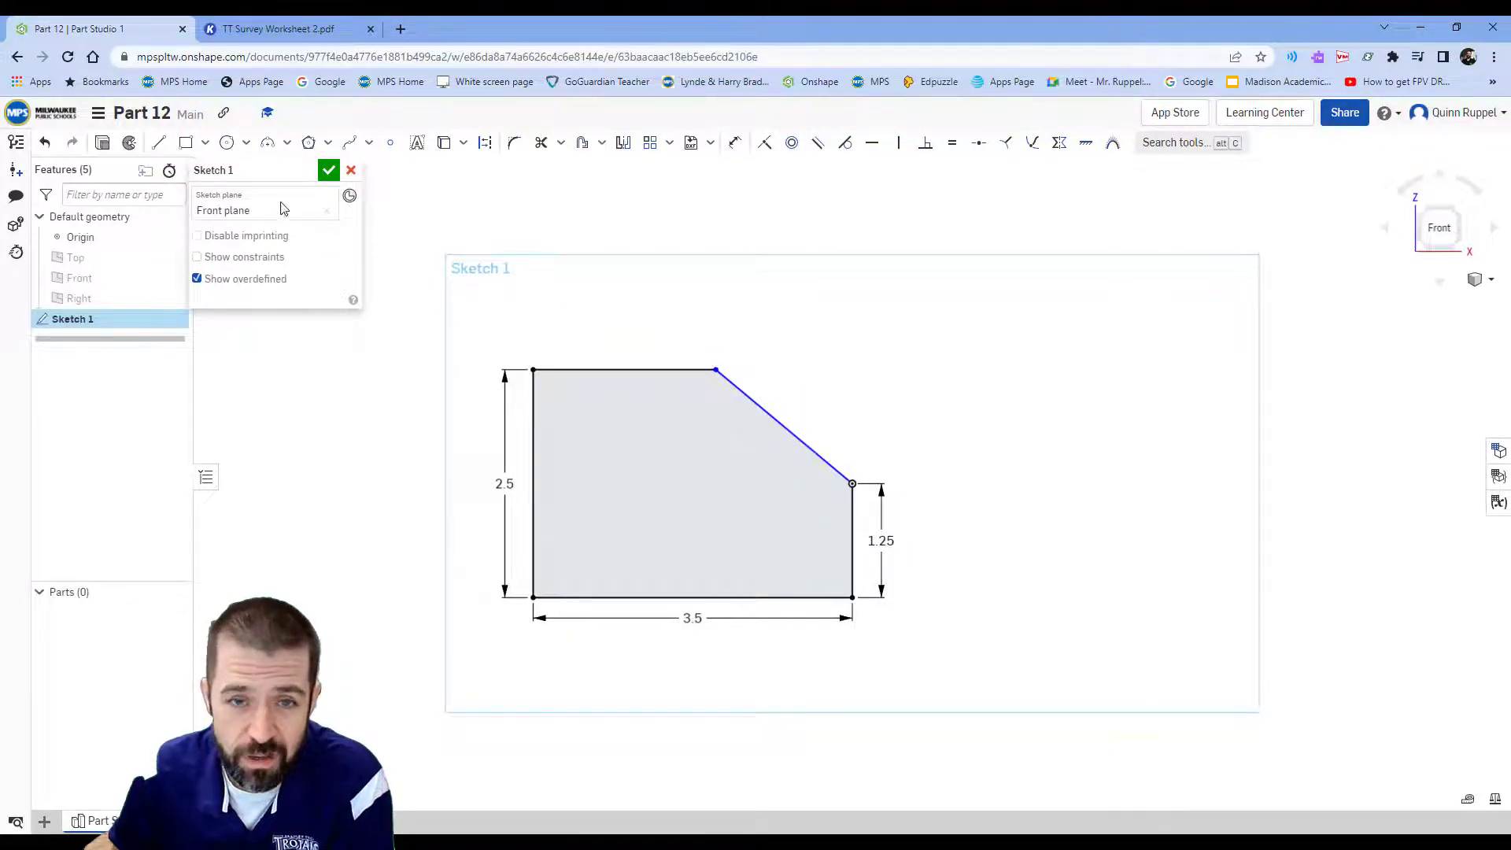
pyautogui.click(279, 29)
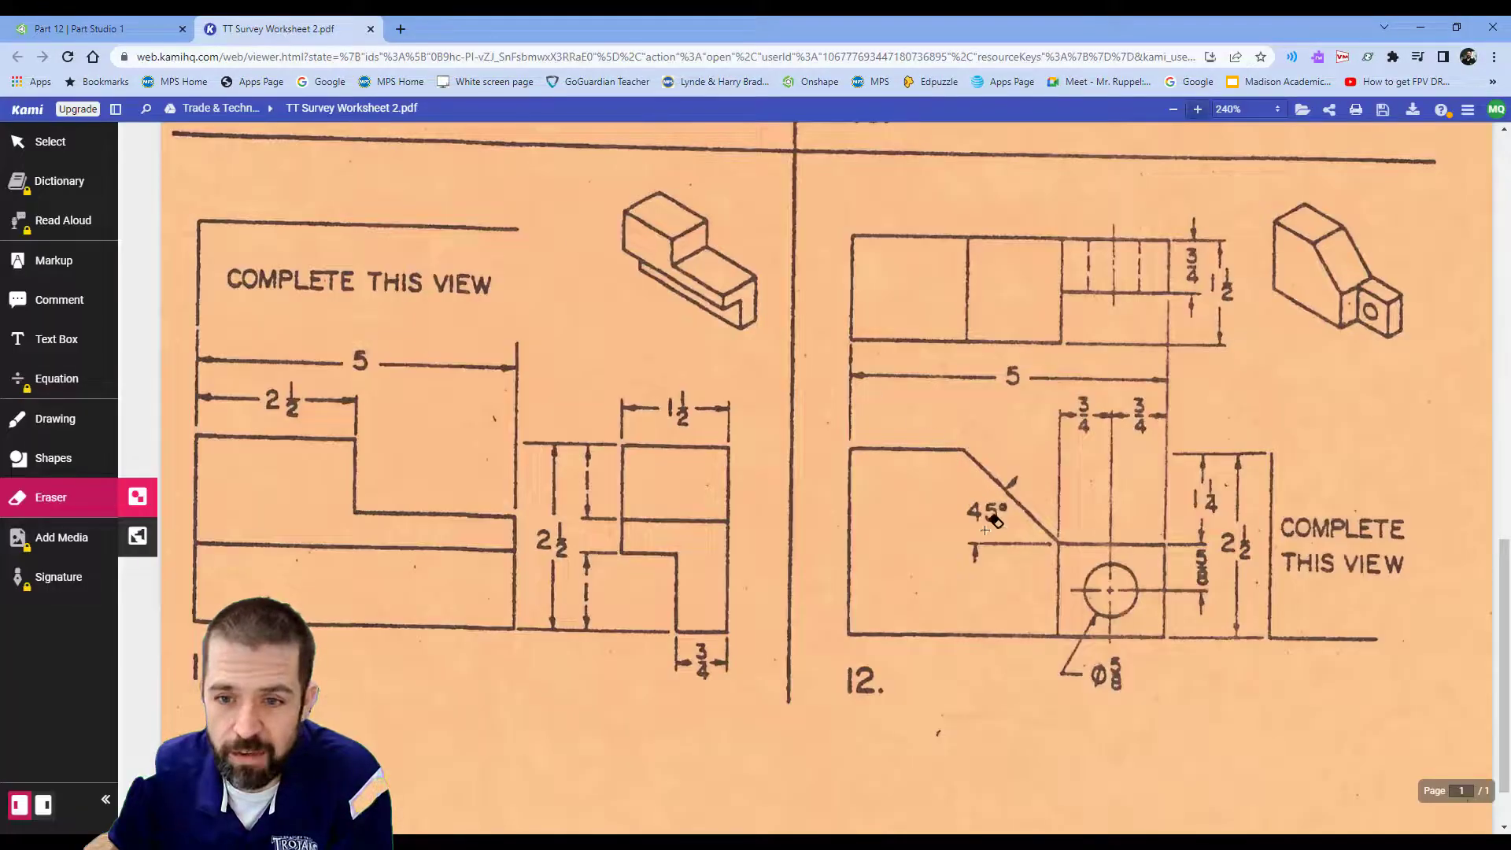
pyautogui.click(96, 29)
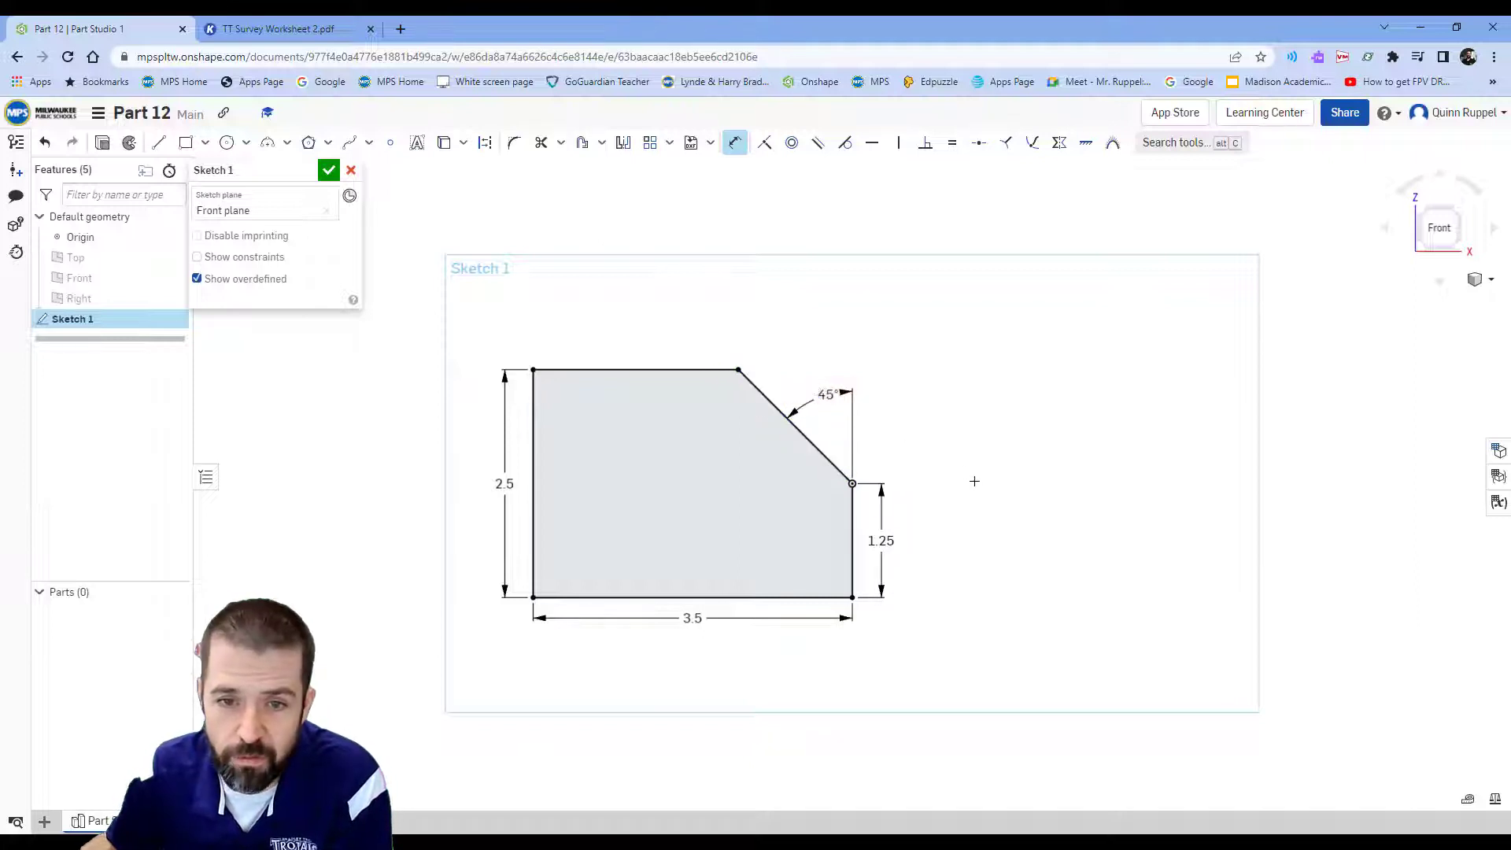
pyautogui.click(329, 170)
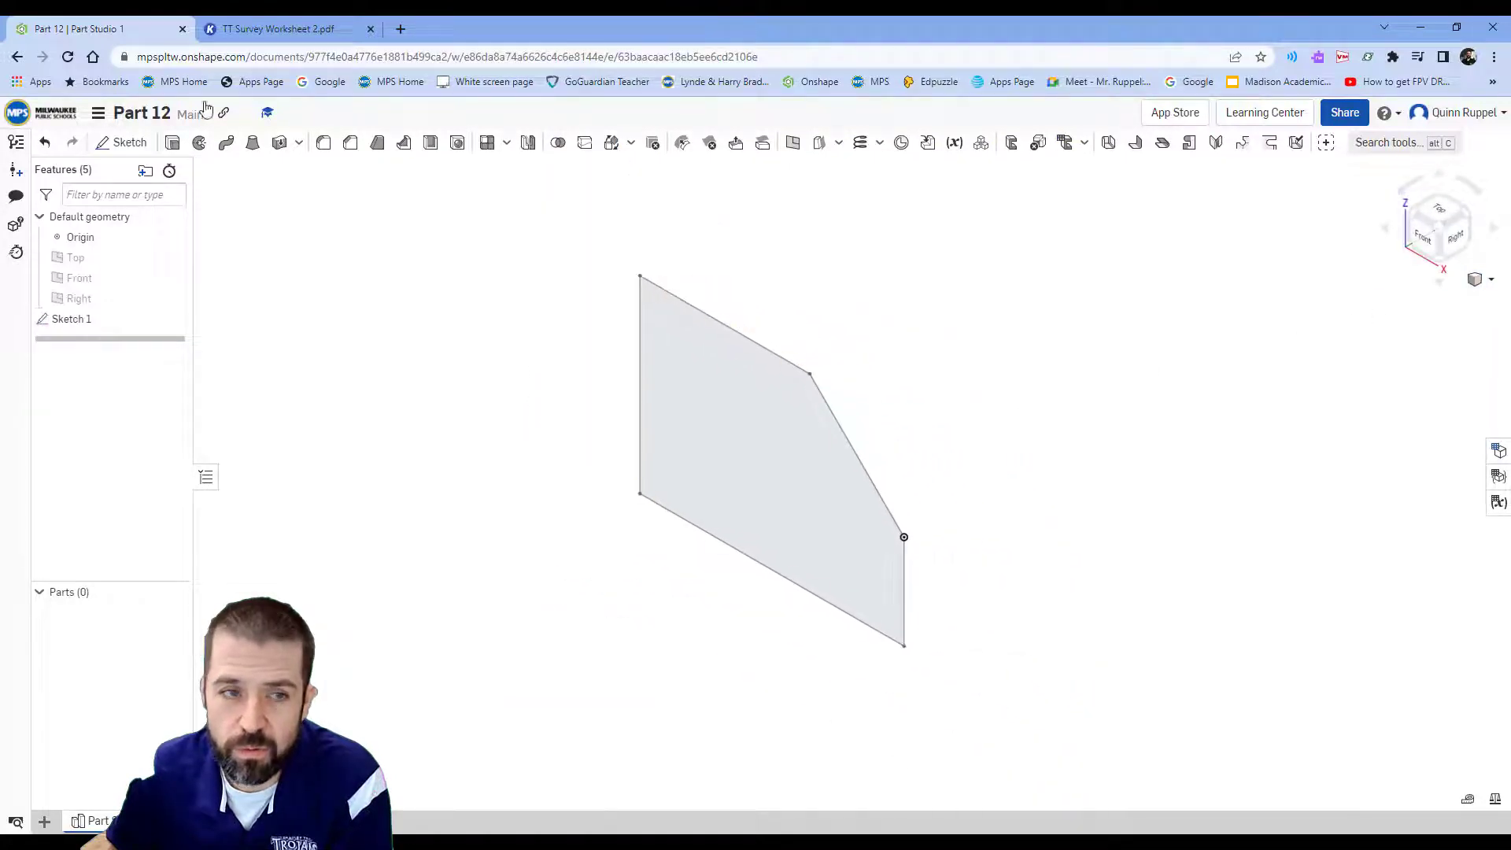
# Extrude Sketch 1 to a depth of 1.5 in.
pyautogui.click(253, 142)
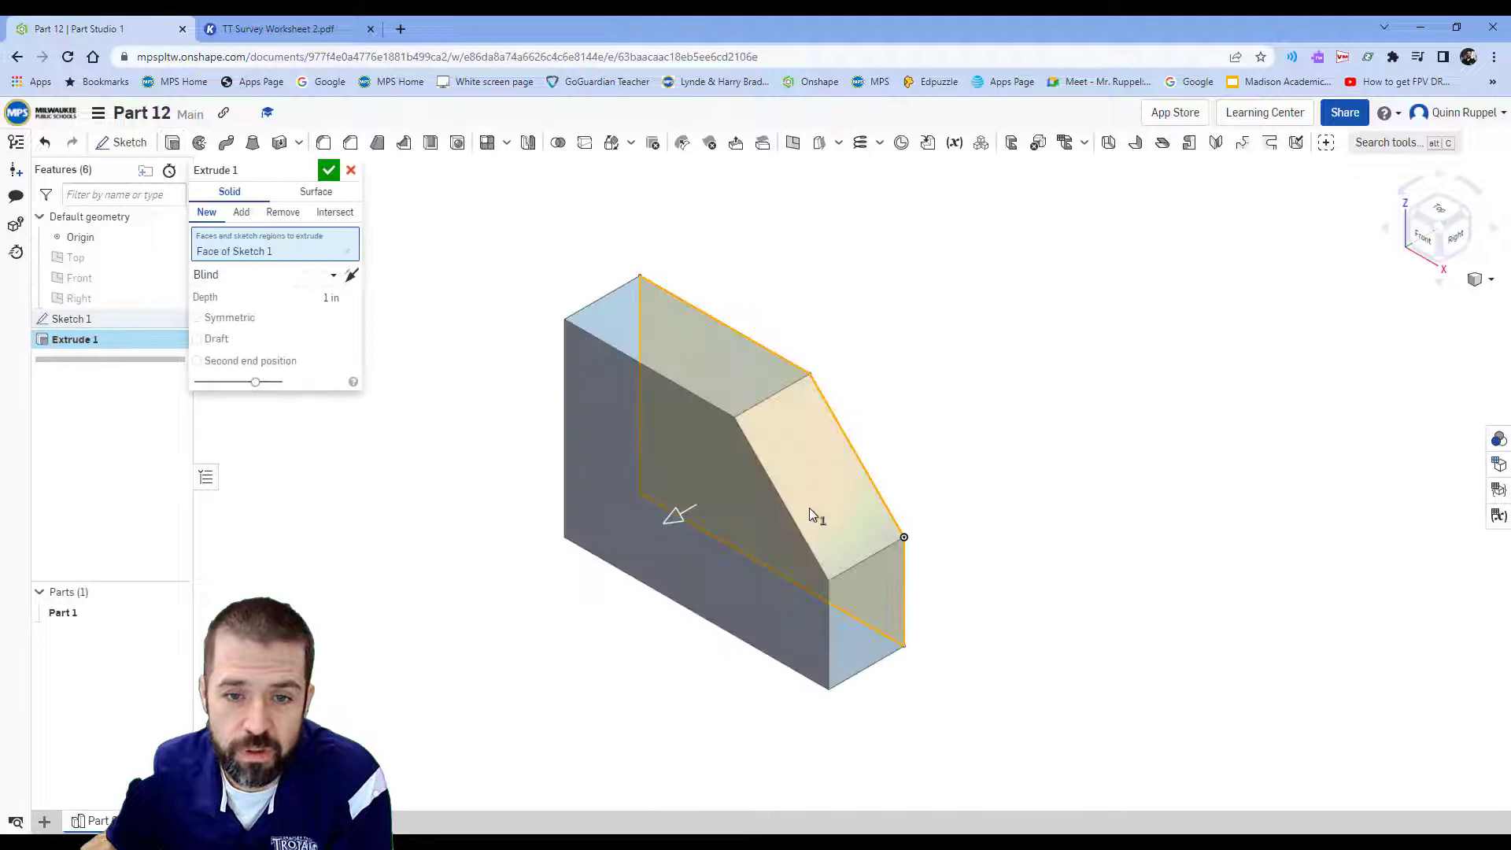
pyautogui.click(279, 28)
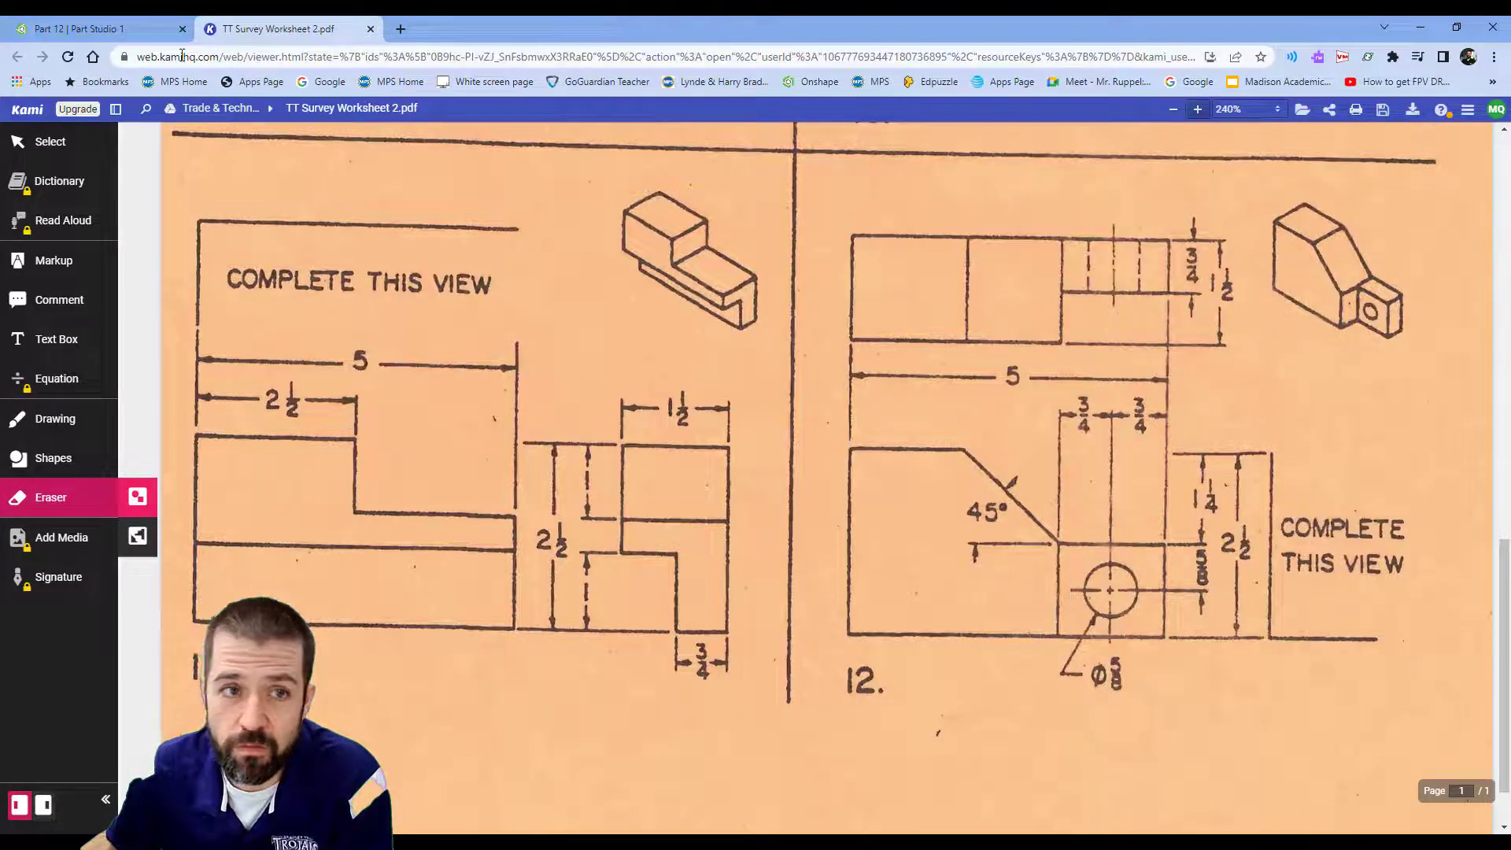
pyautogui.click(86, 28)
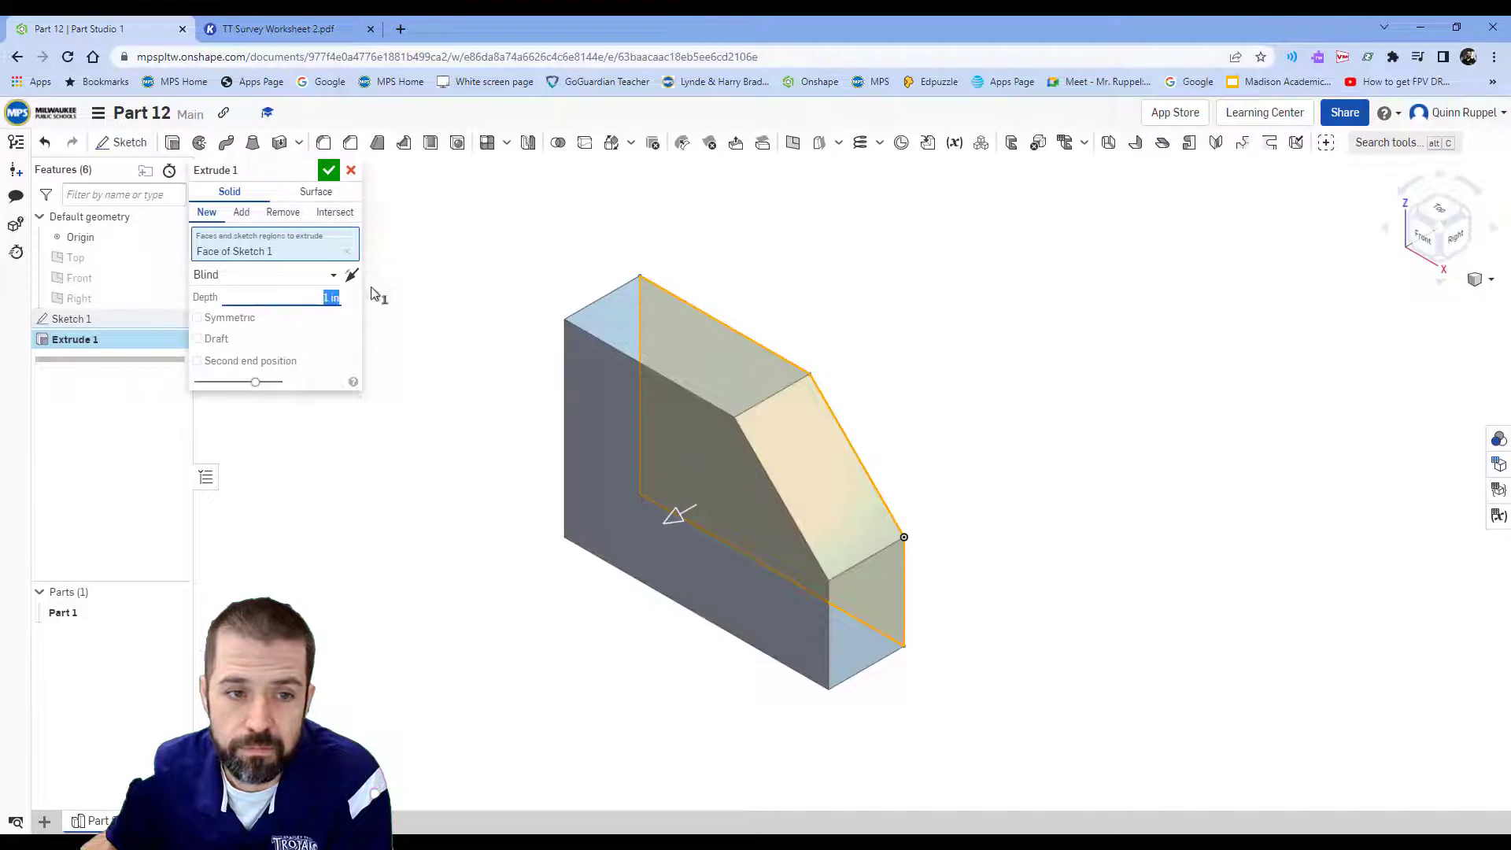
pyautogui.write('1.5 in')
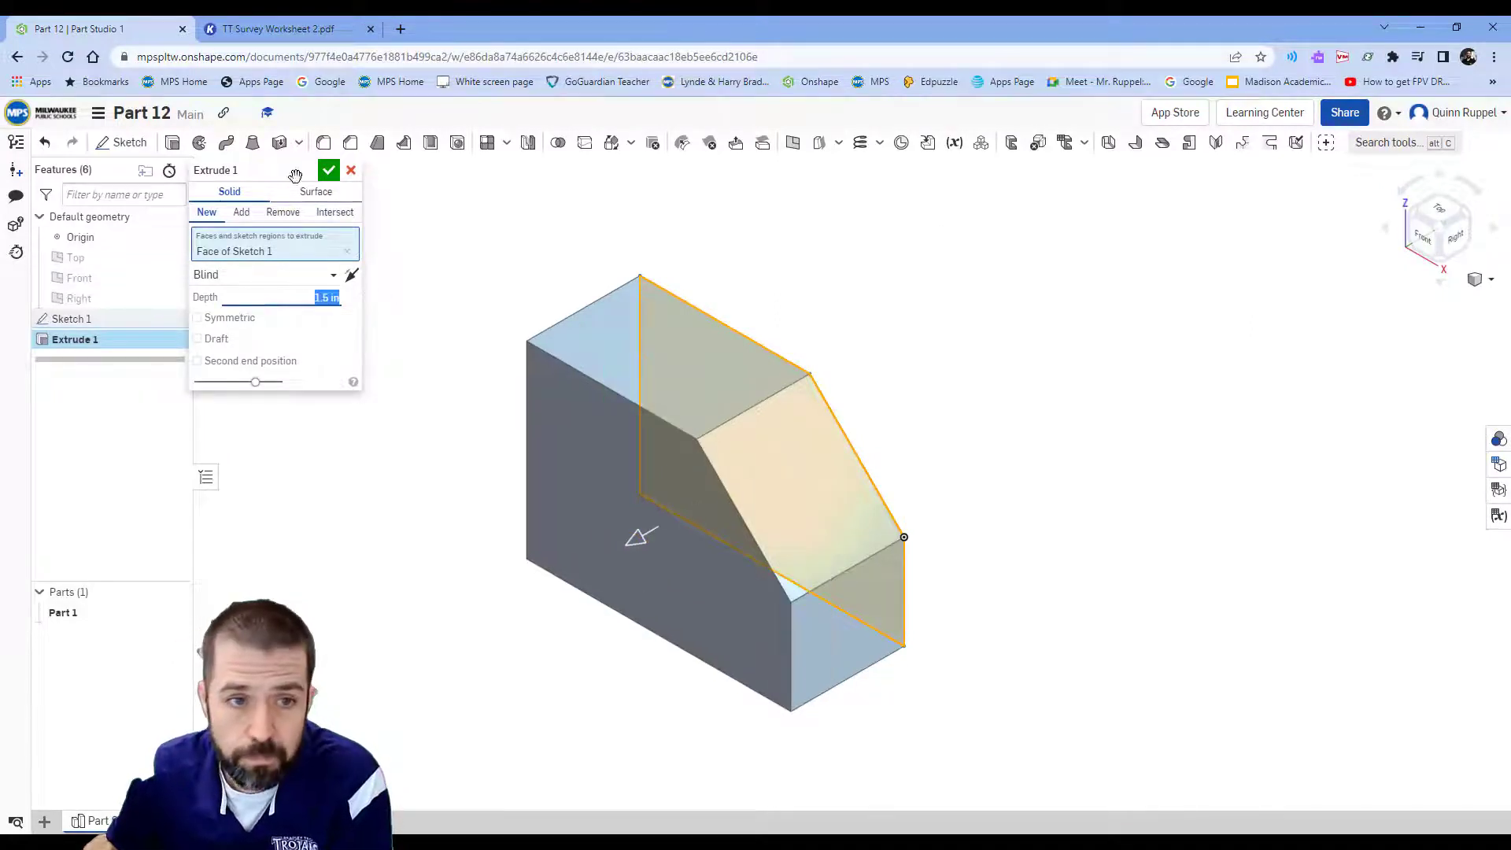
pyautogui.click(330, 170)
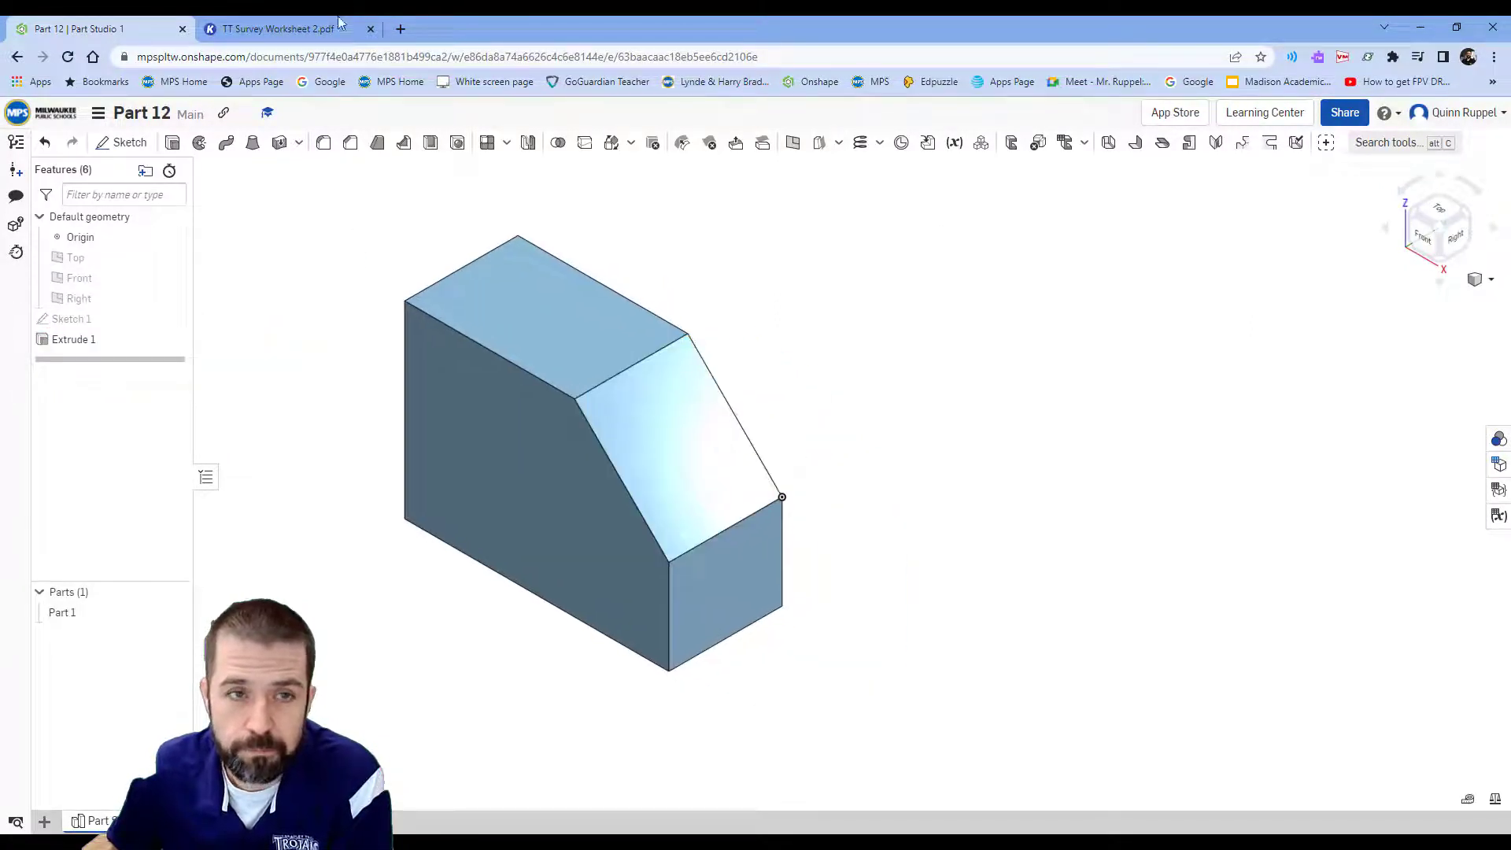
pyautogui.click(279, 29)
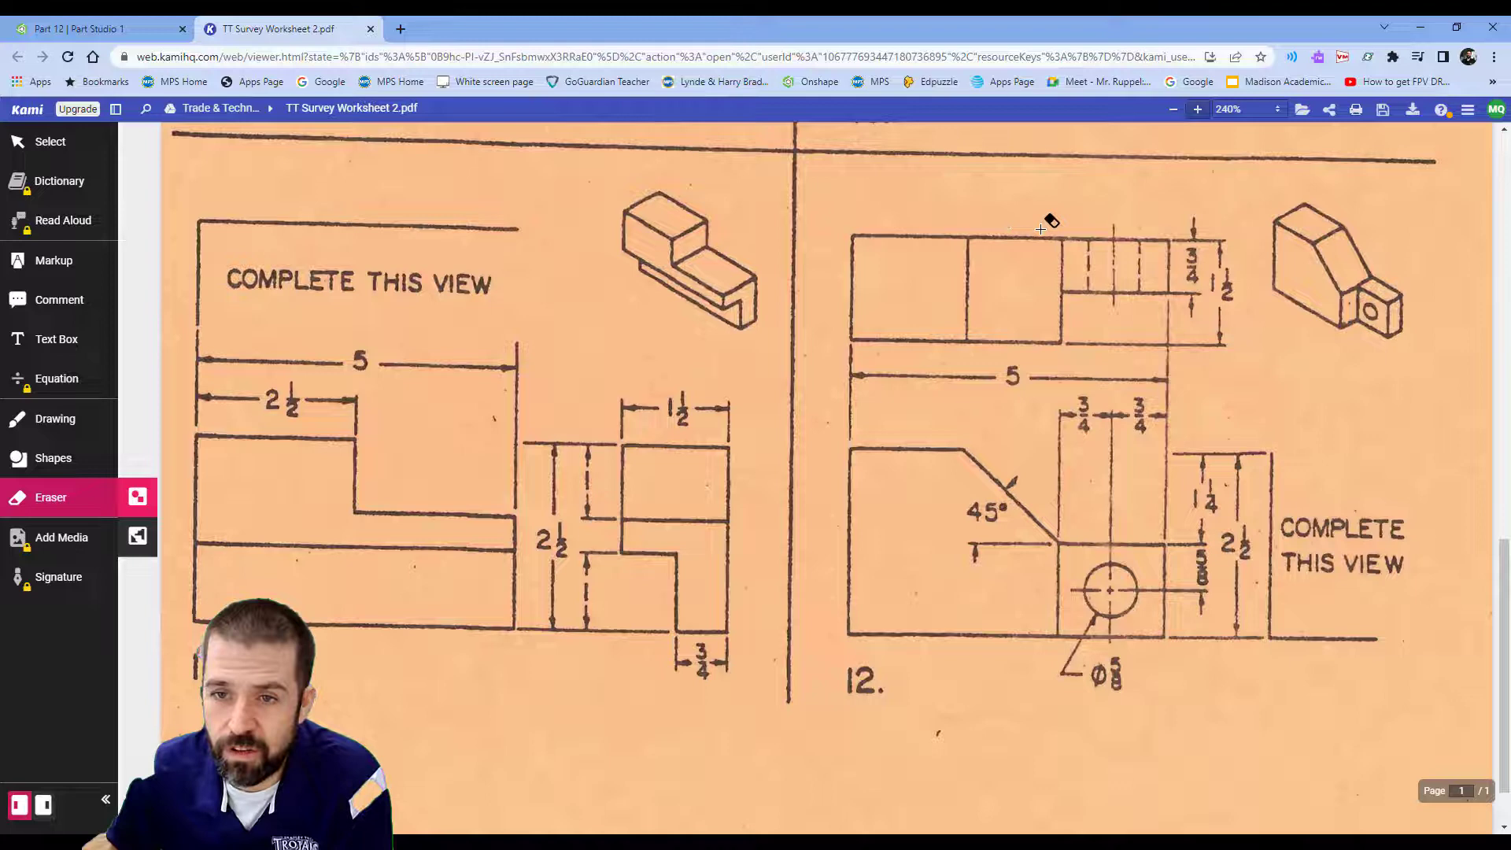
# Start Sketch 2 on the block's back face with a corner rectangle by the low step.
pyautogui.click(91, 28)
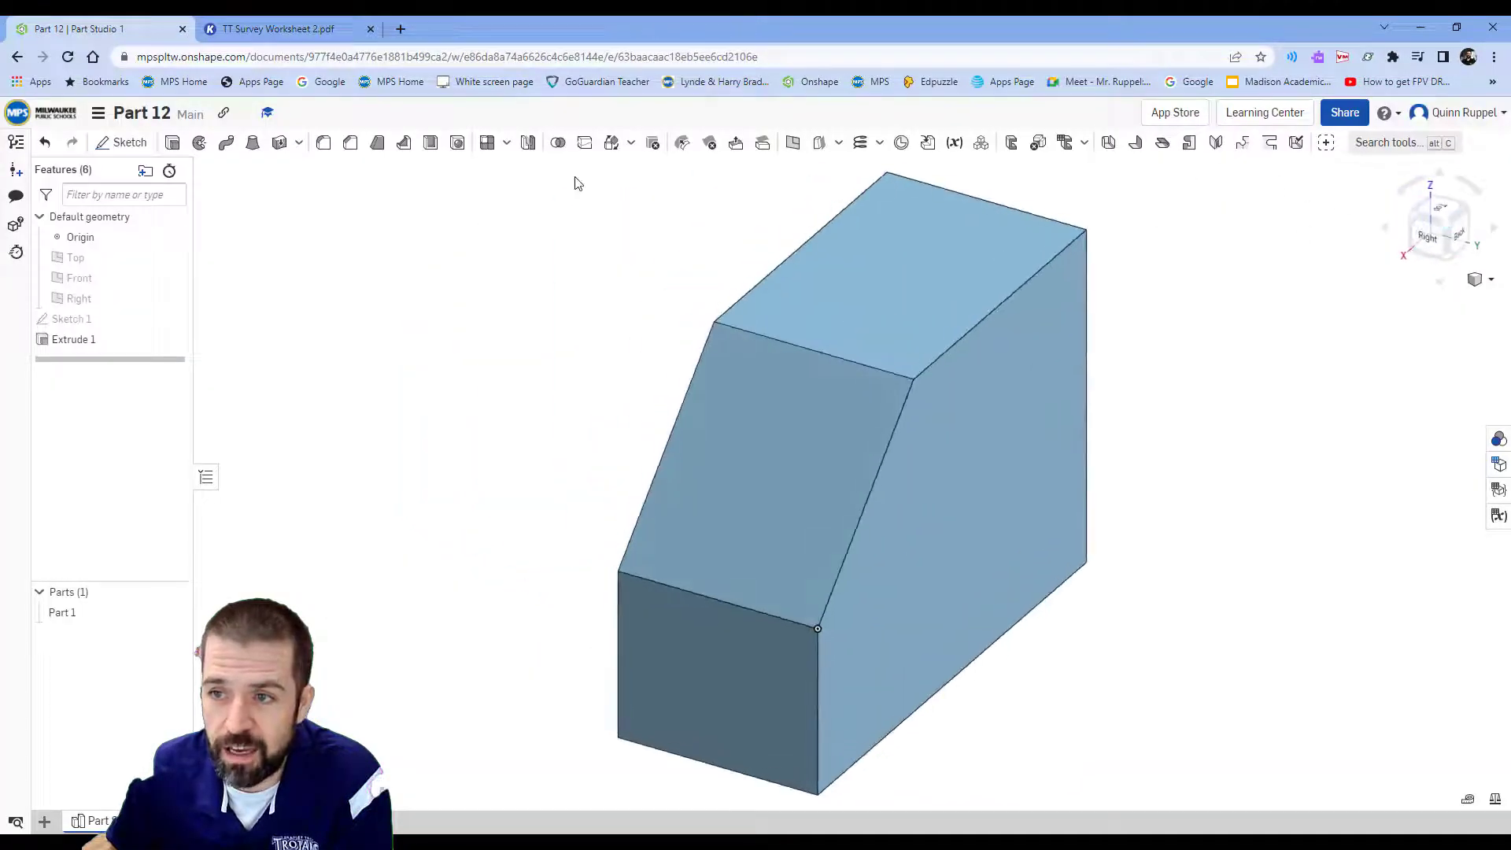
pyautogui.click(128, 141)
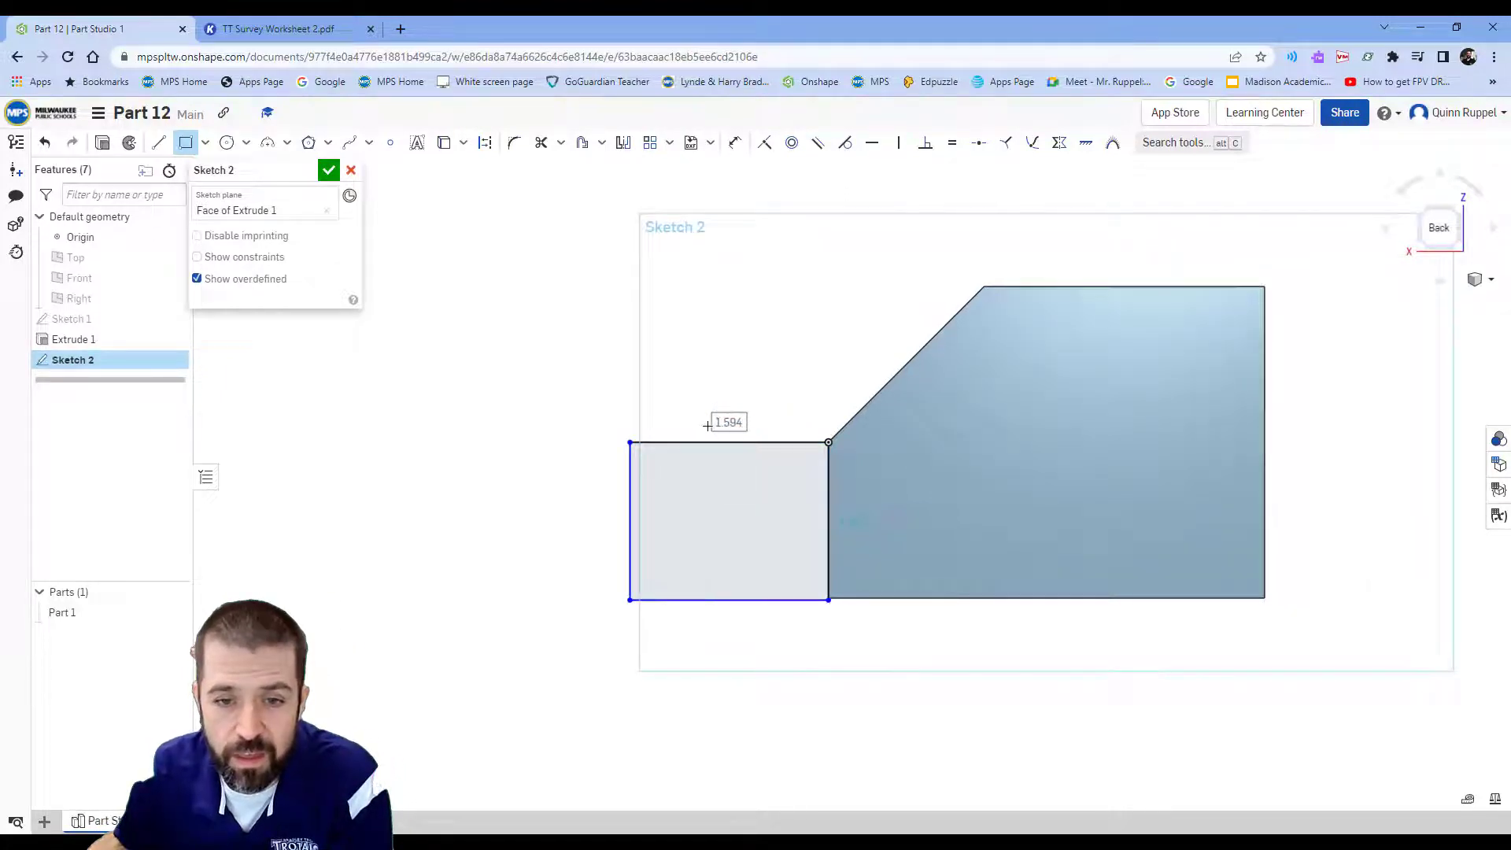
# Dimension the tab rectangle 1.5 in wide by 1.25 in tall.
pyautogui.write('1.5')
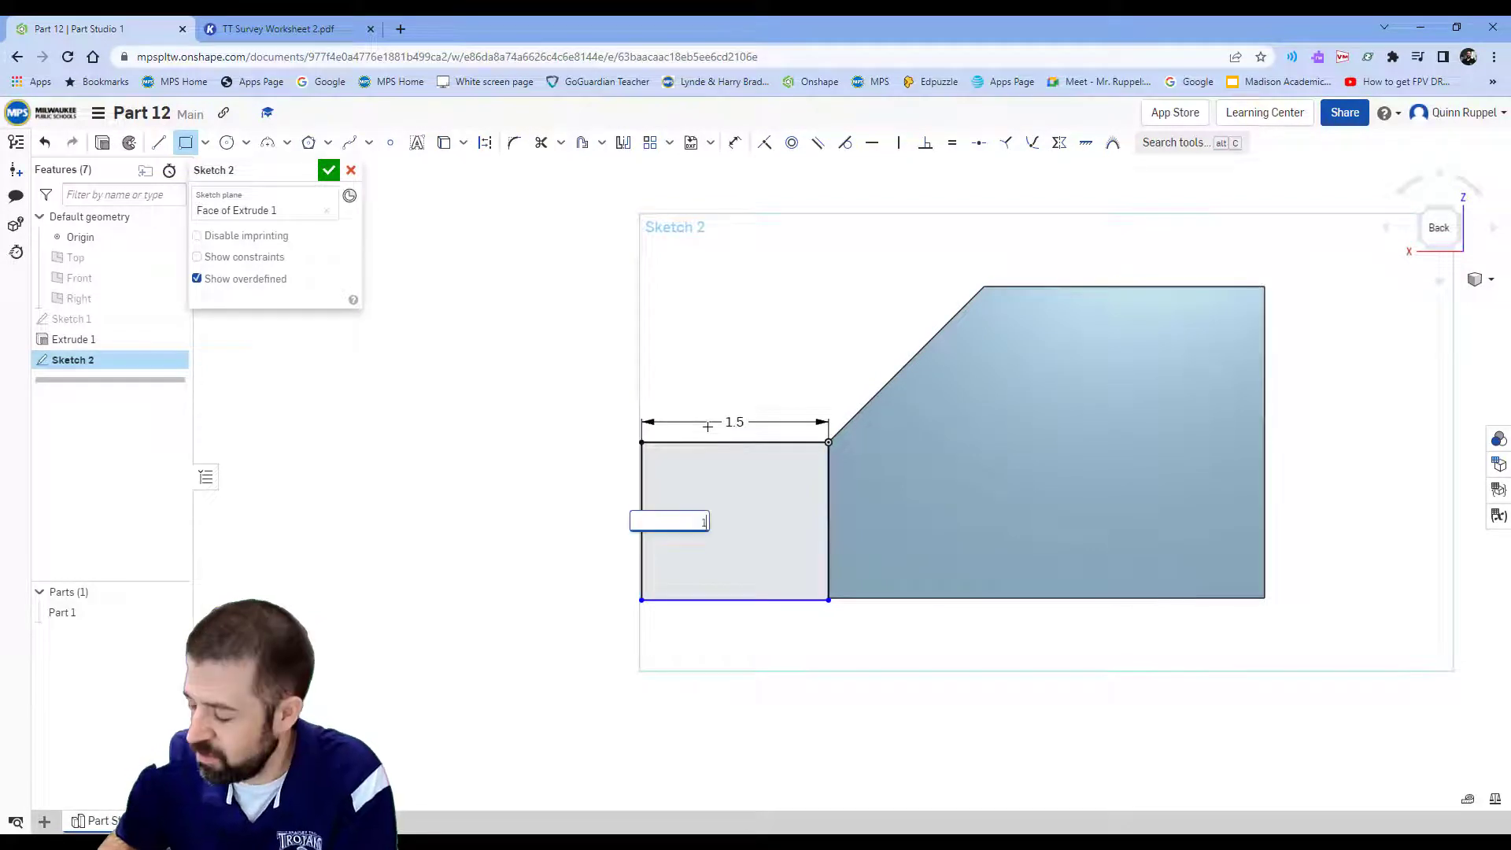
pyautogui.write('1.25')
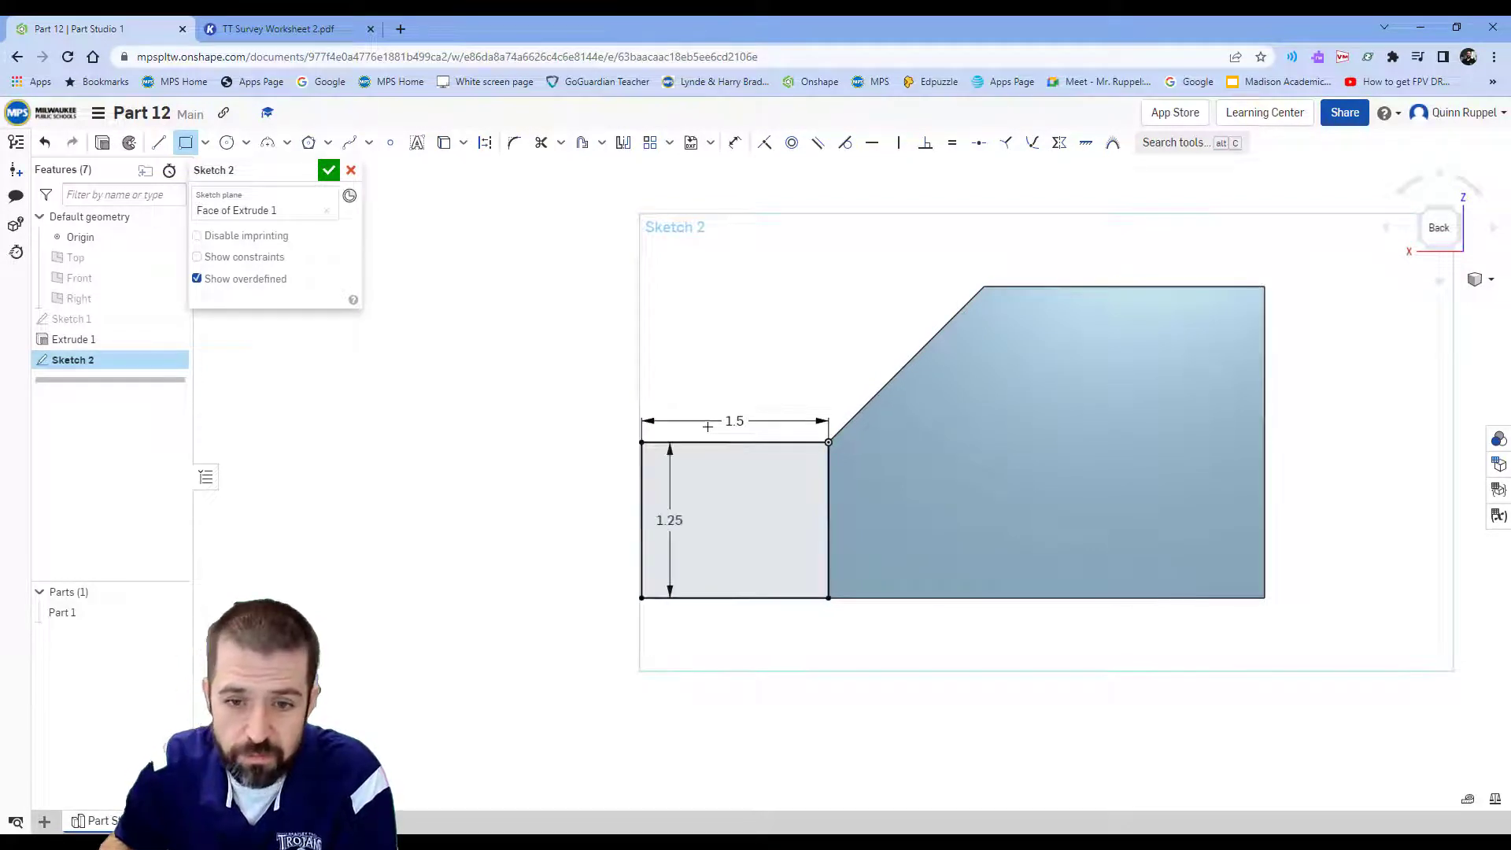
pyautogui.rightClick(392, 434)
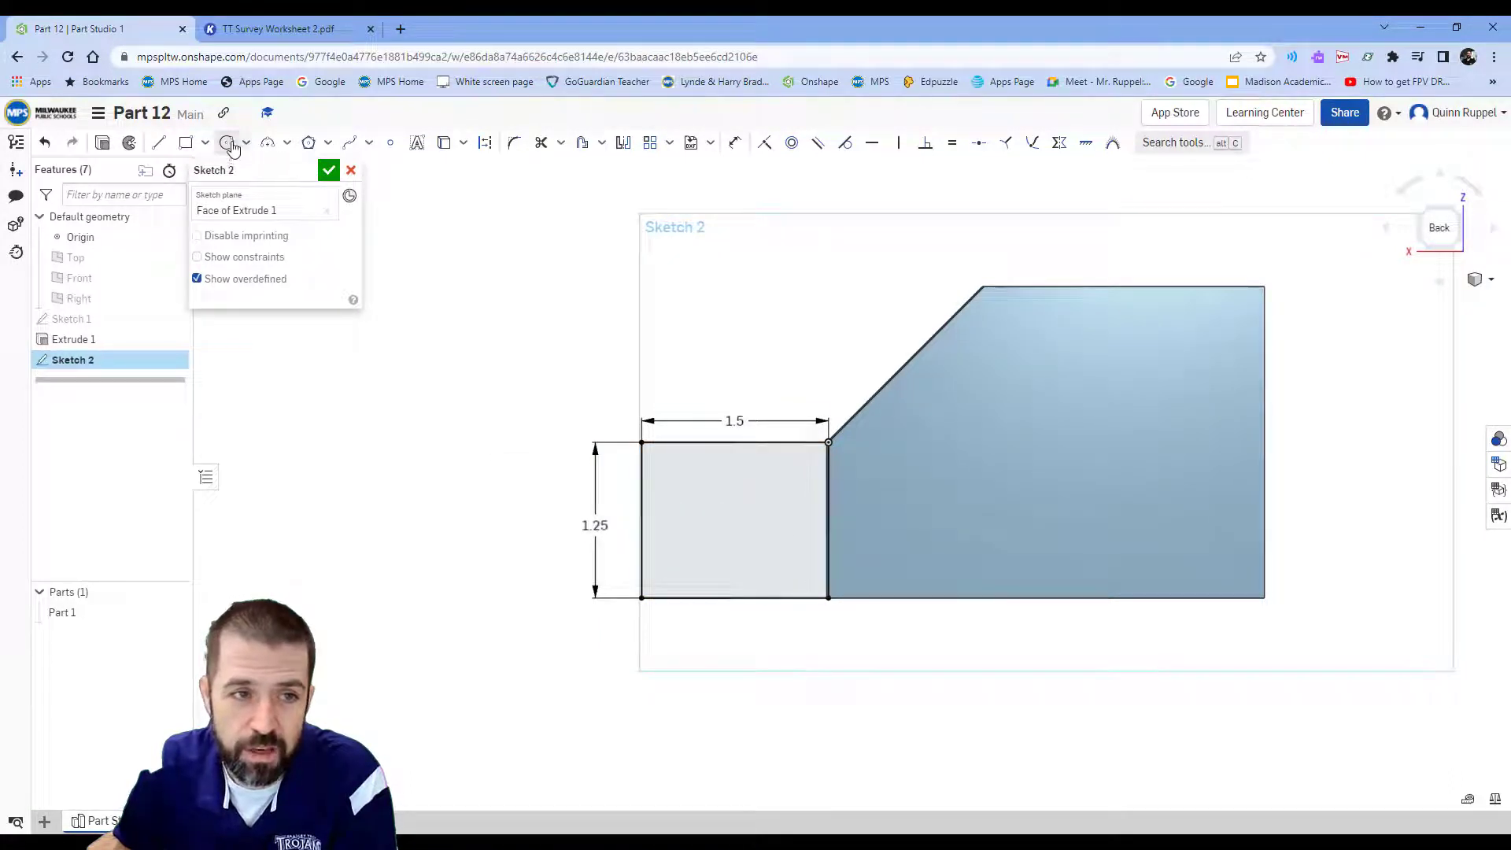
# Add a centred 5/8-in diameter hole circle and finish Sketch 2.
pyautogui.click(227, 142)
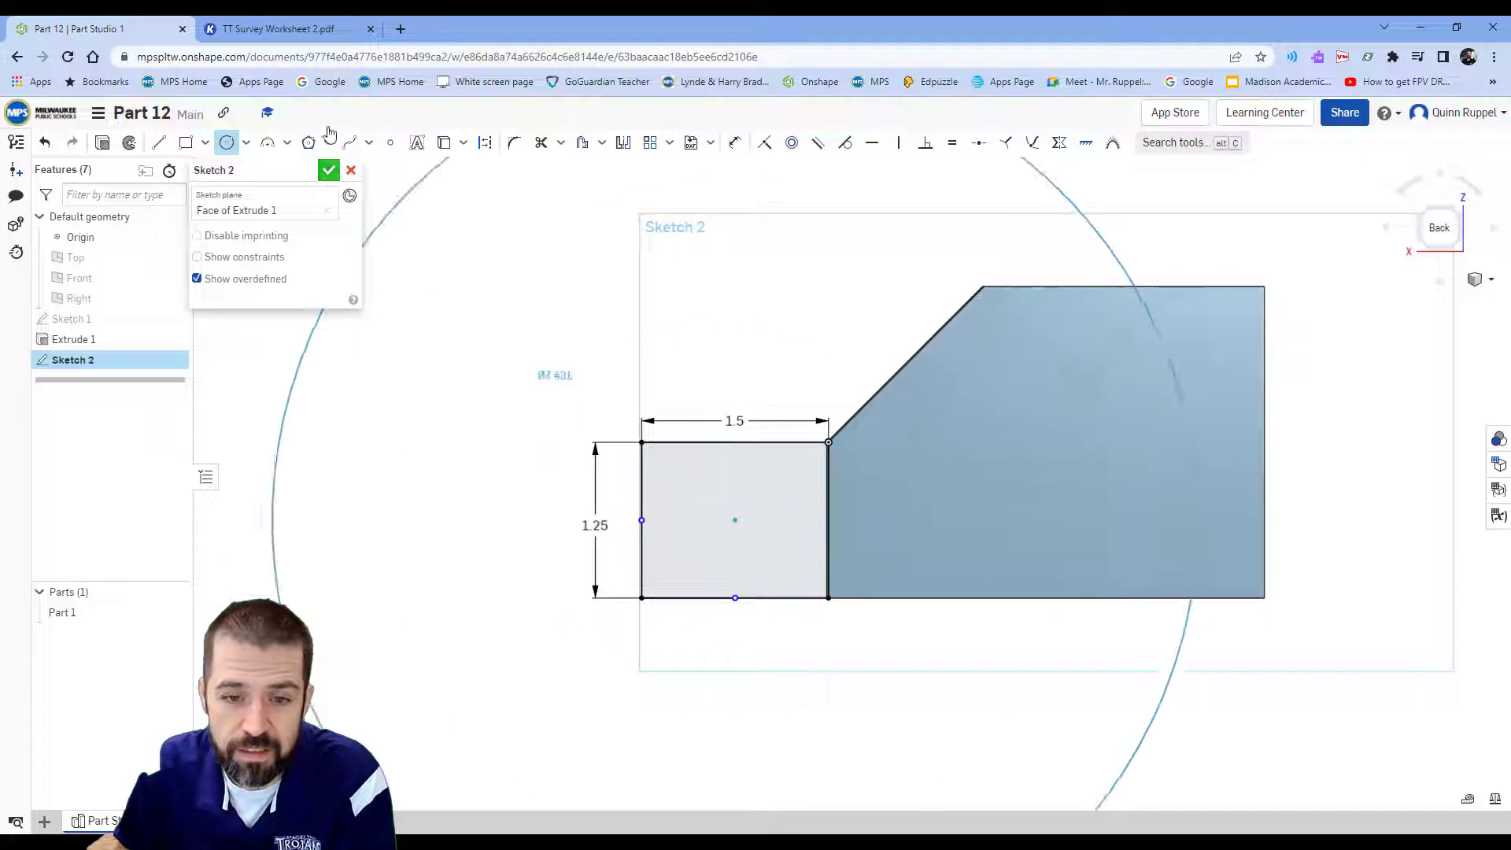
pyautogui.click(279, 28)
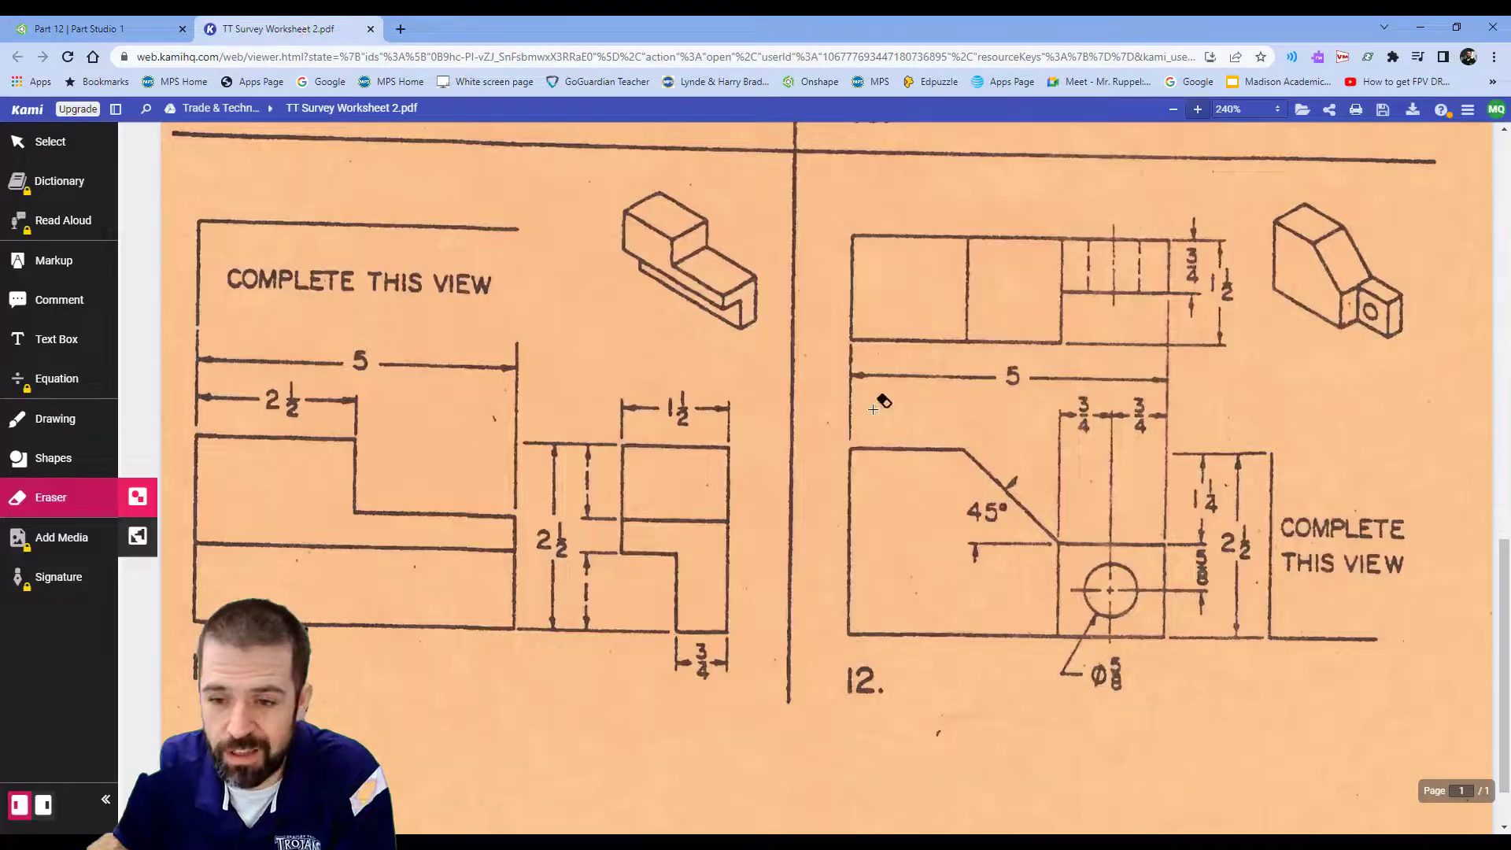
pyautogui.click(91, 28)
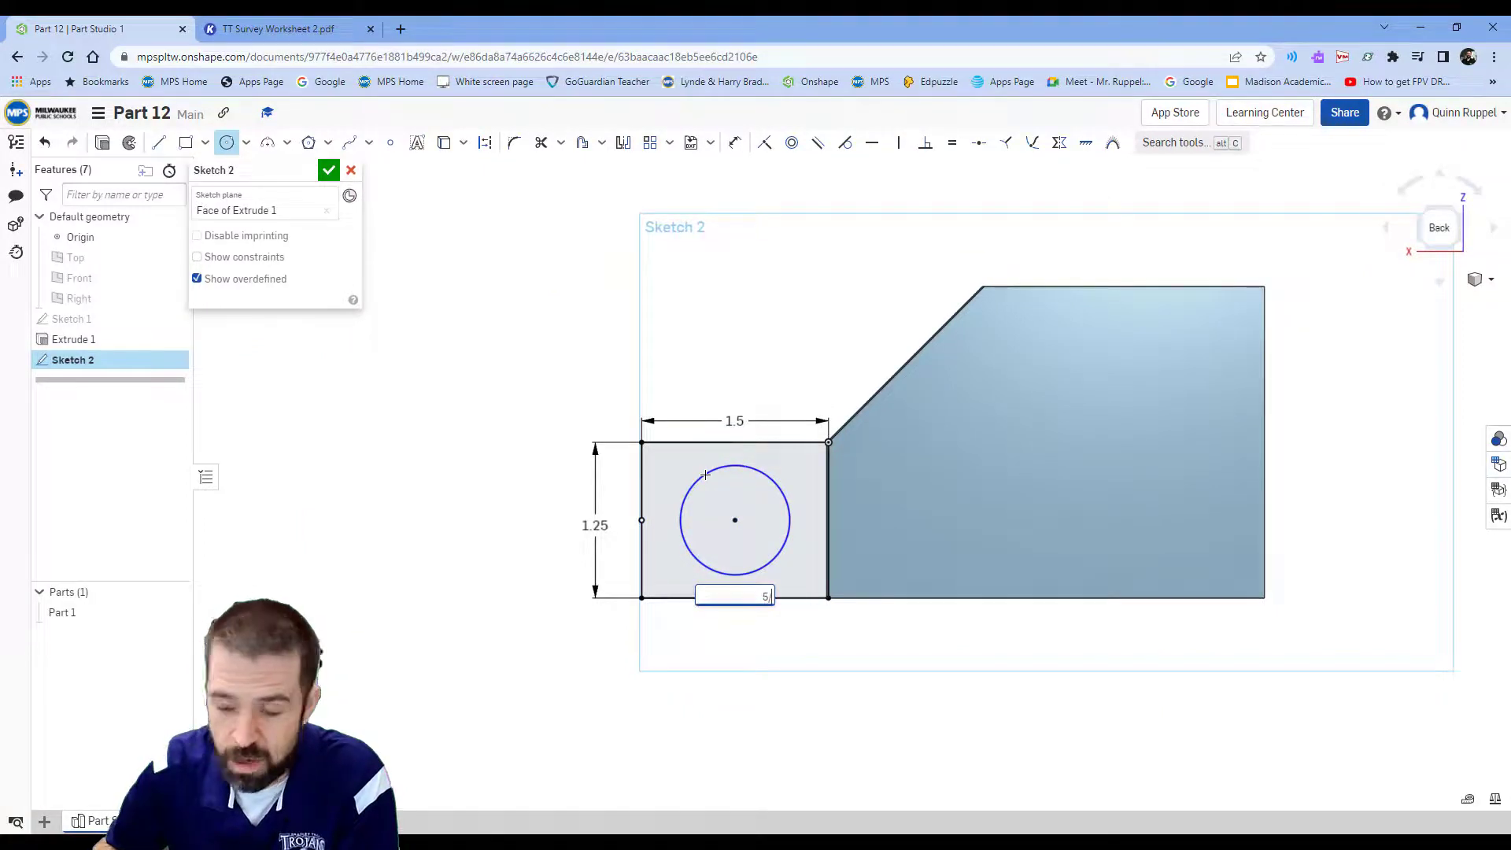
pyautogui.write('/8')
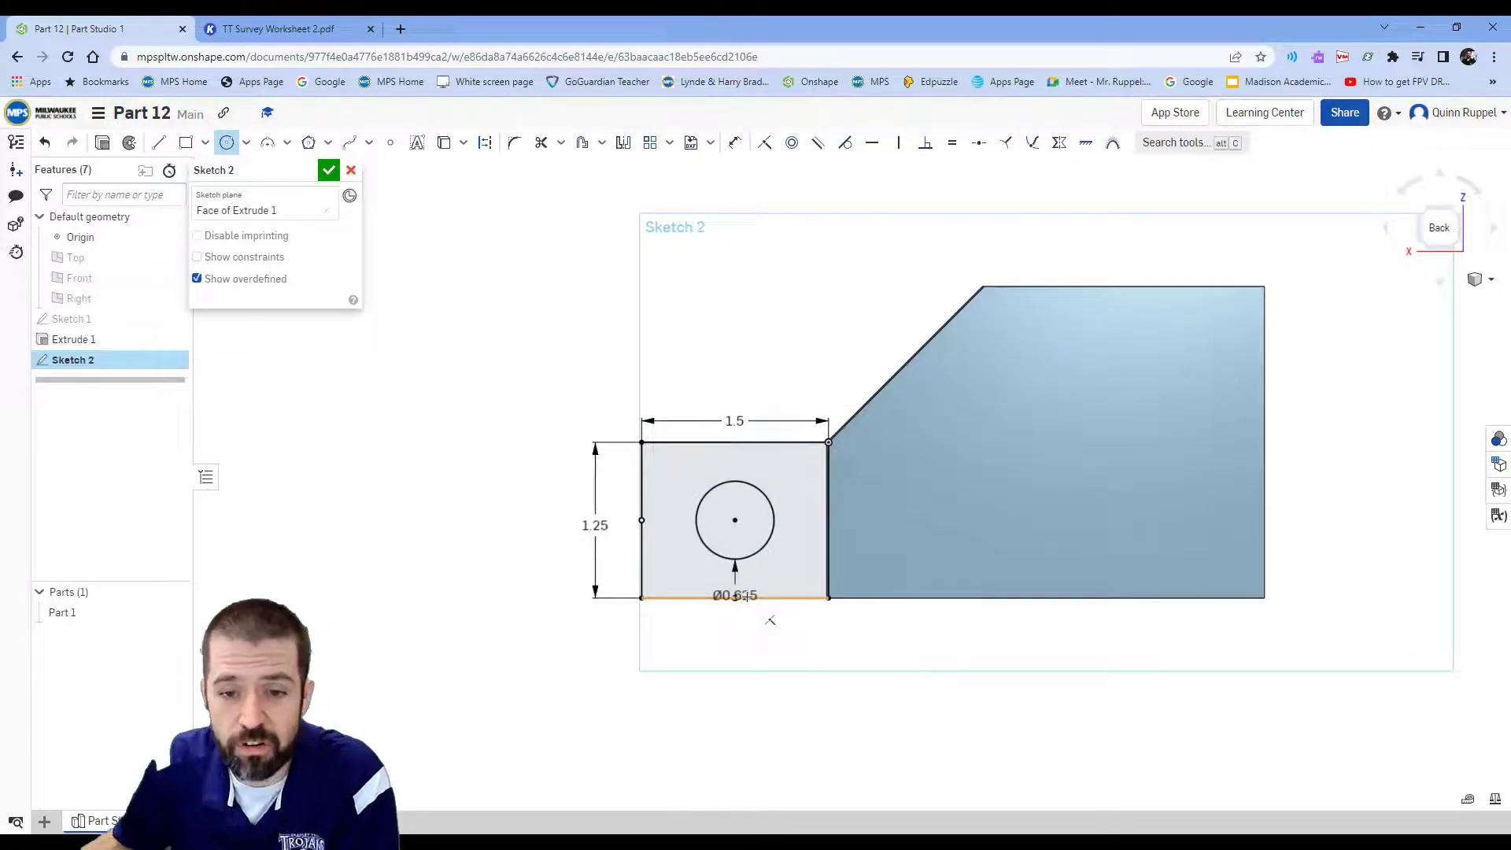
pyautogui.click(329, 171)
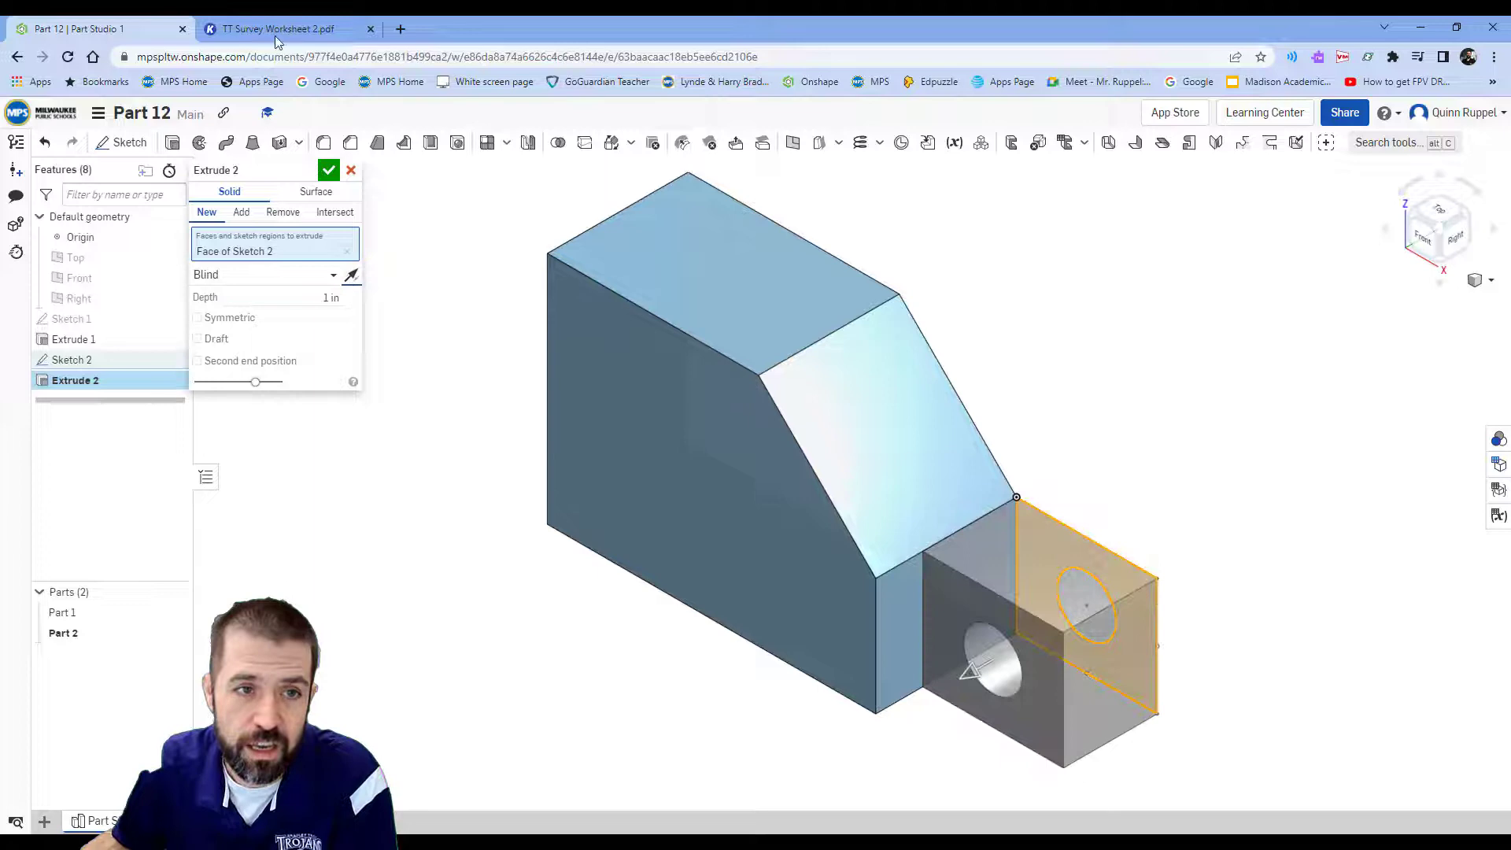
# Extrude the tab sketch 0.75 in deep, merging it with the block.
pyautogui.click(276, 28)
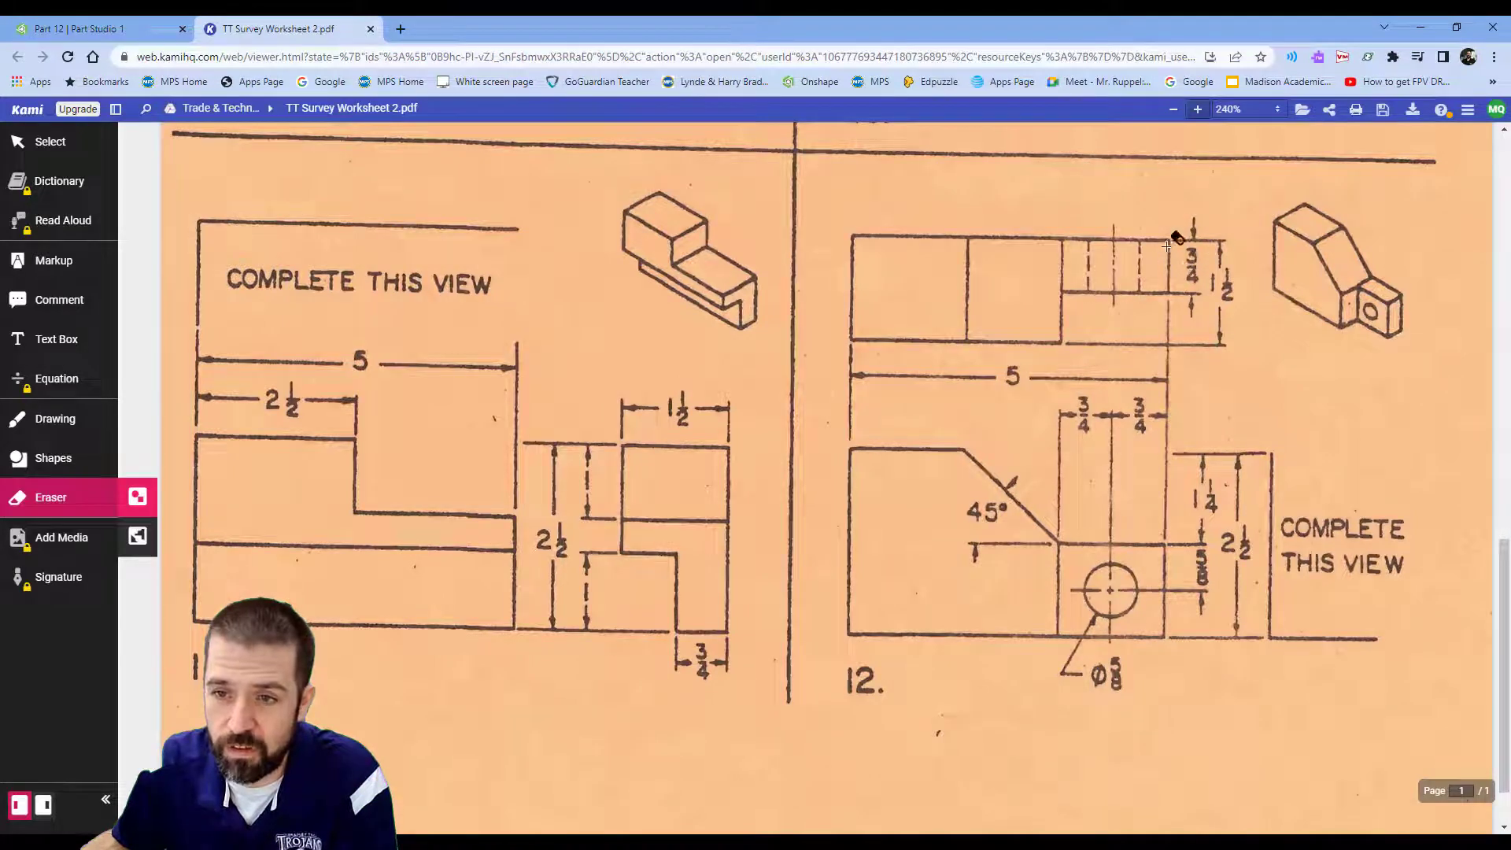
pyautogui.click(77, 28)
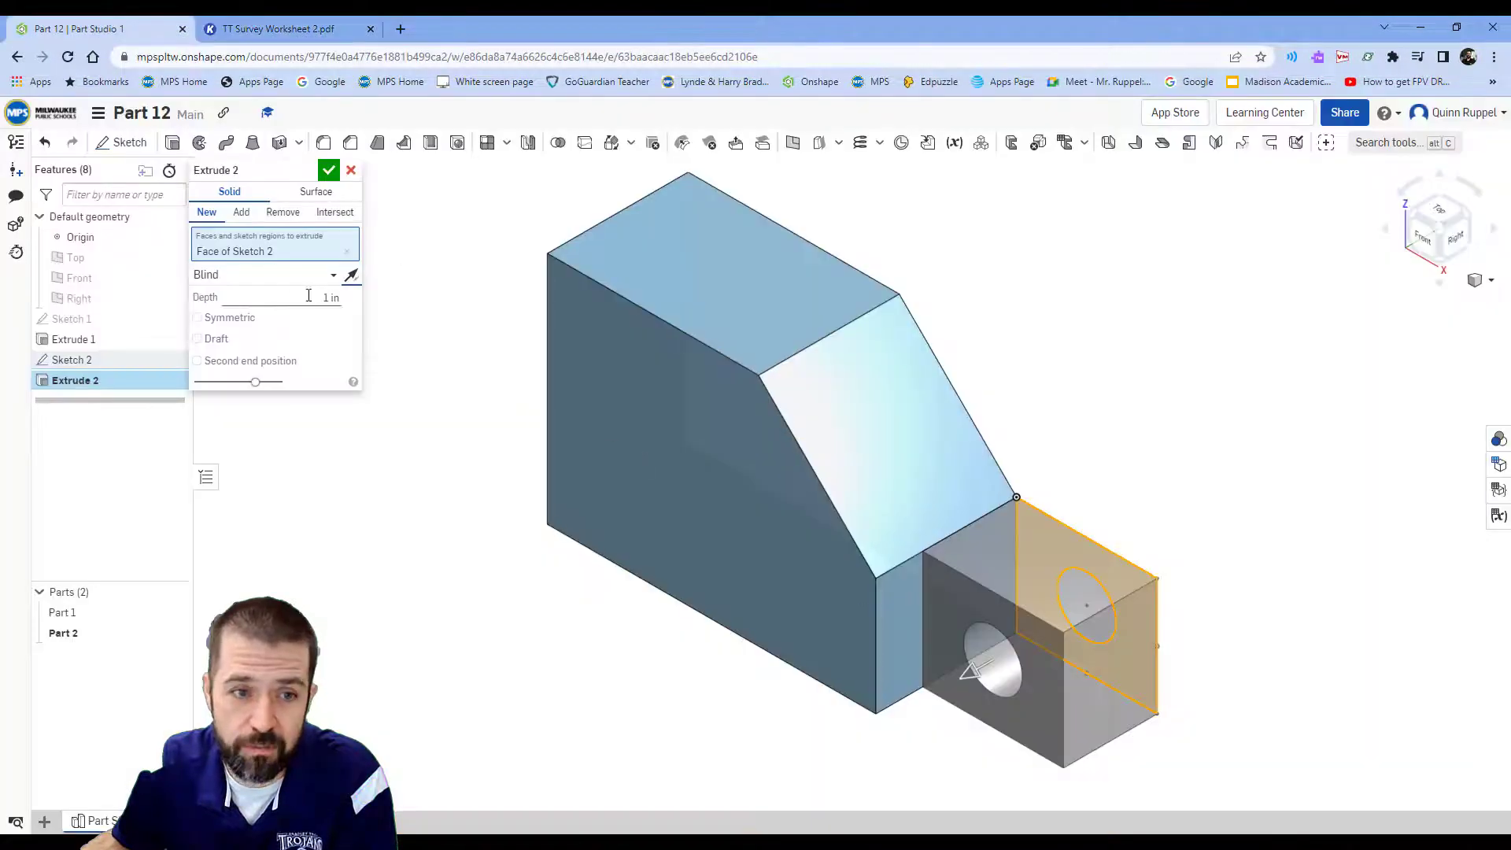
pyautogui.write('.75')
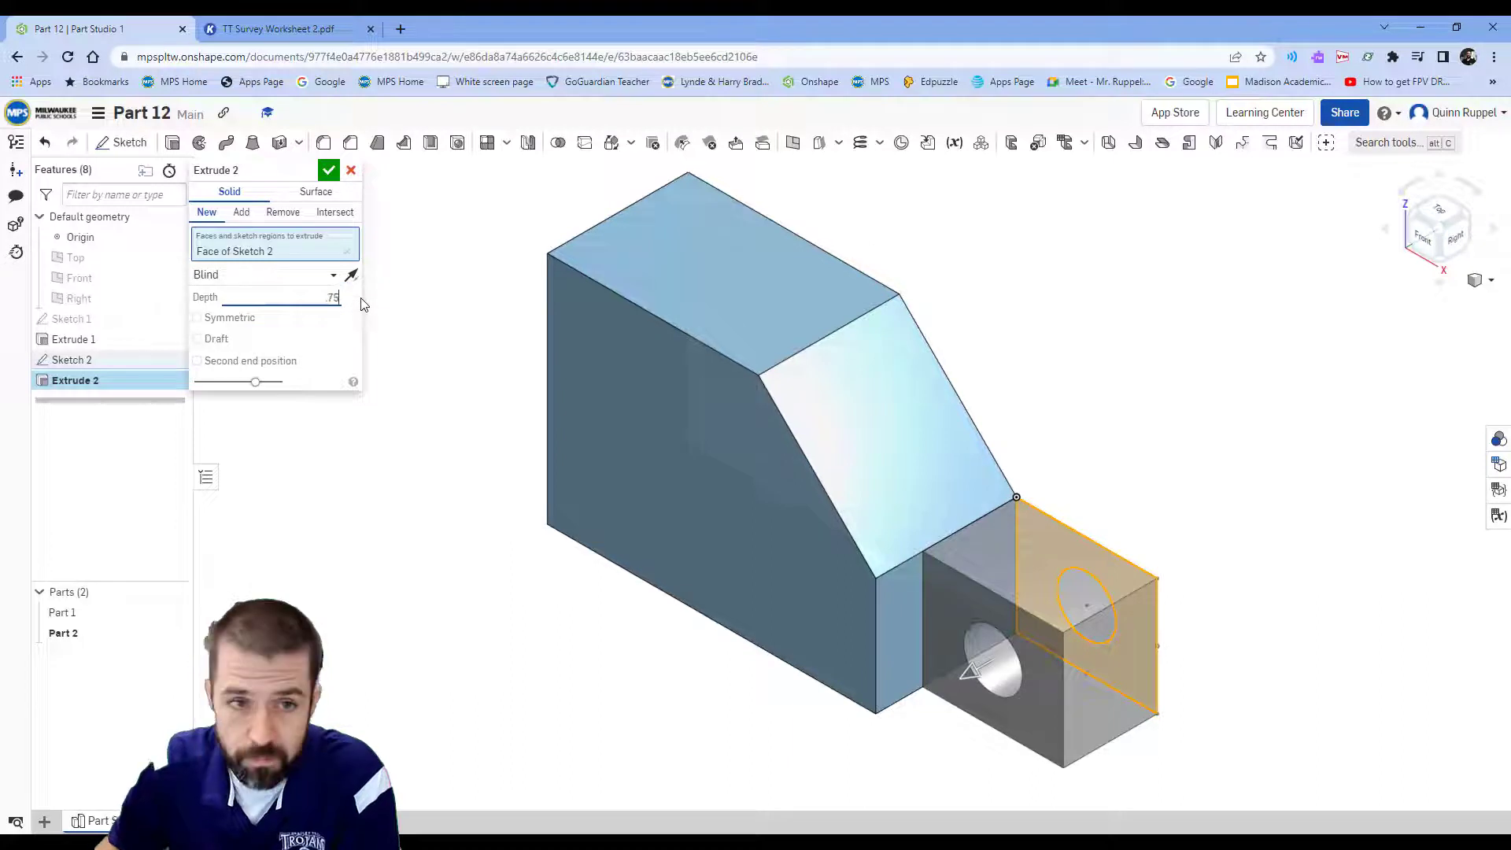
pyautogui.click(329, 170)
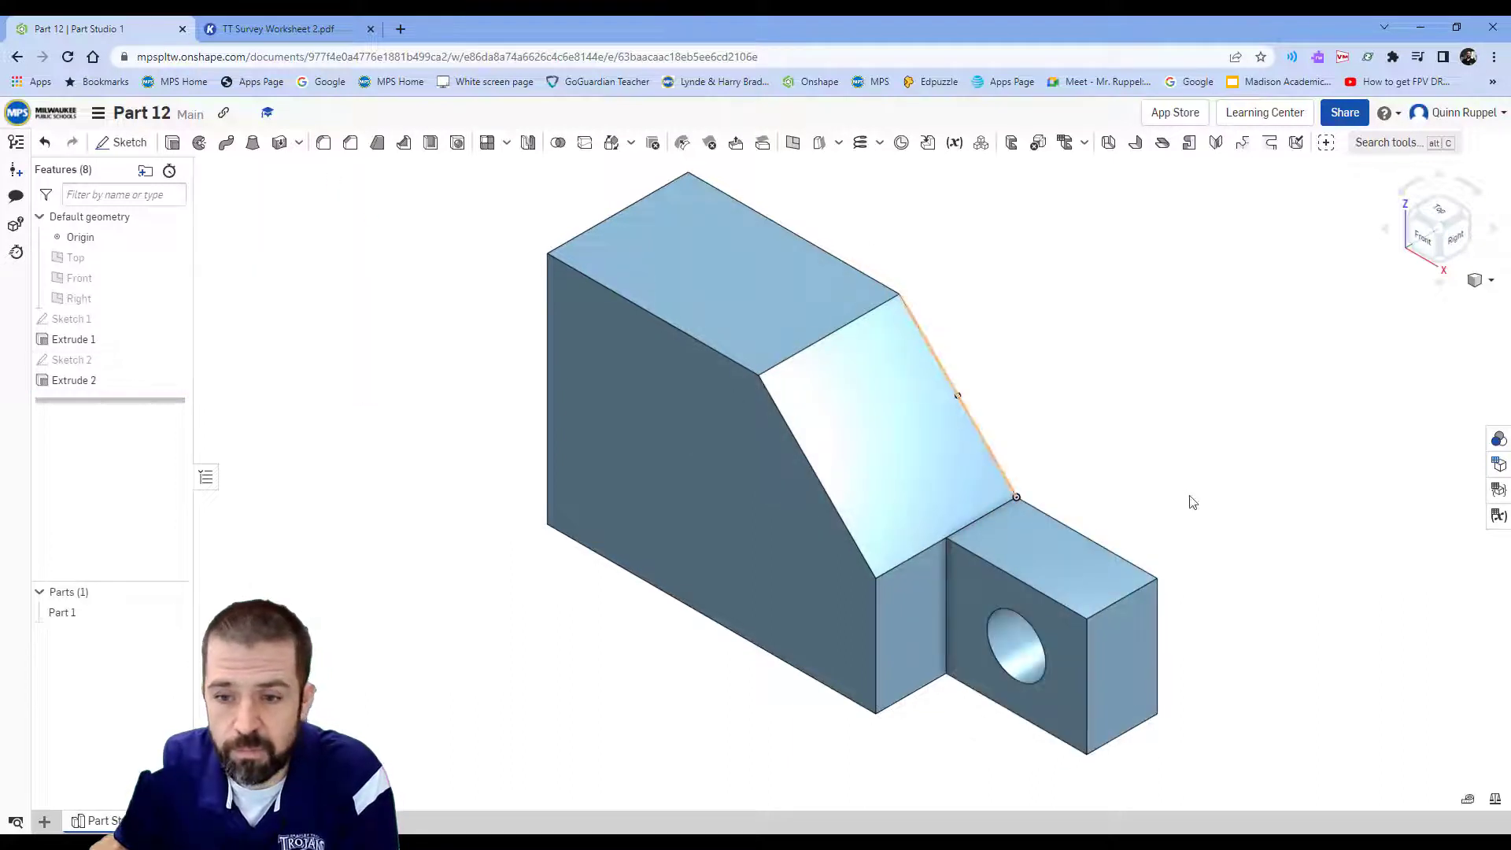